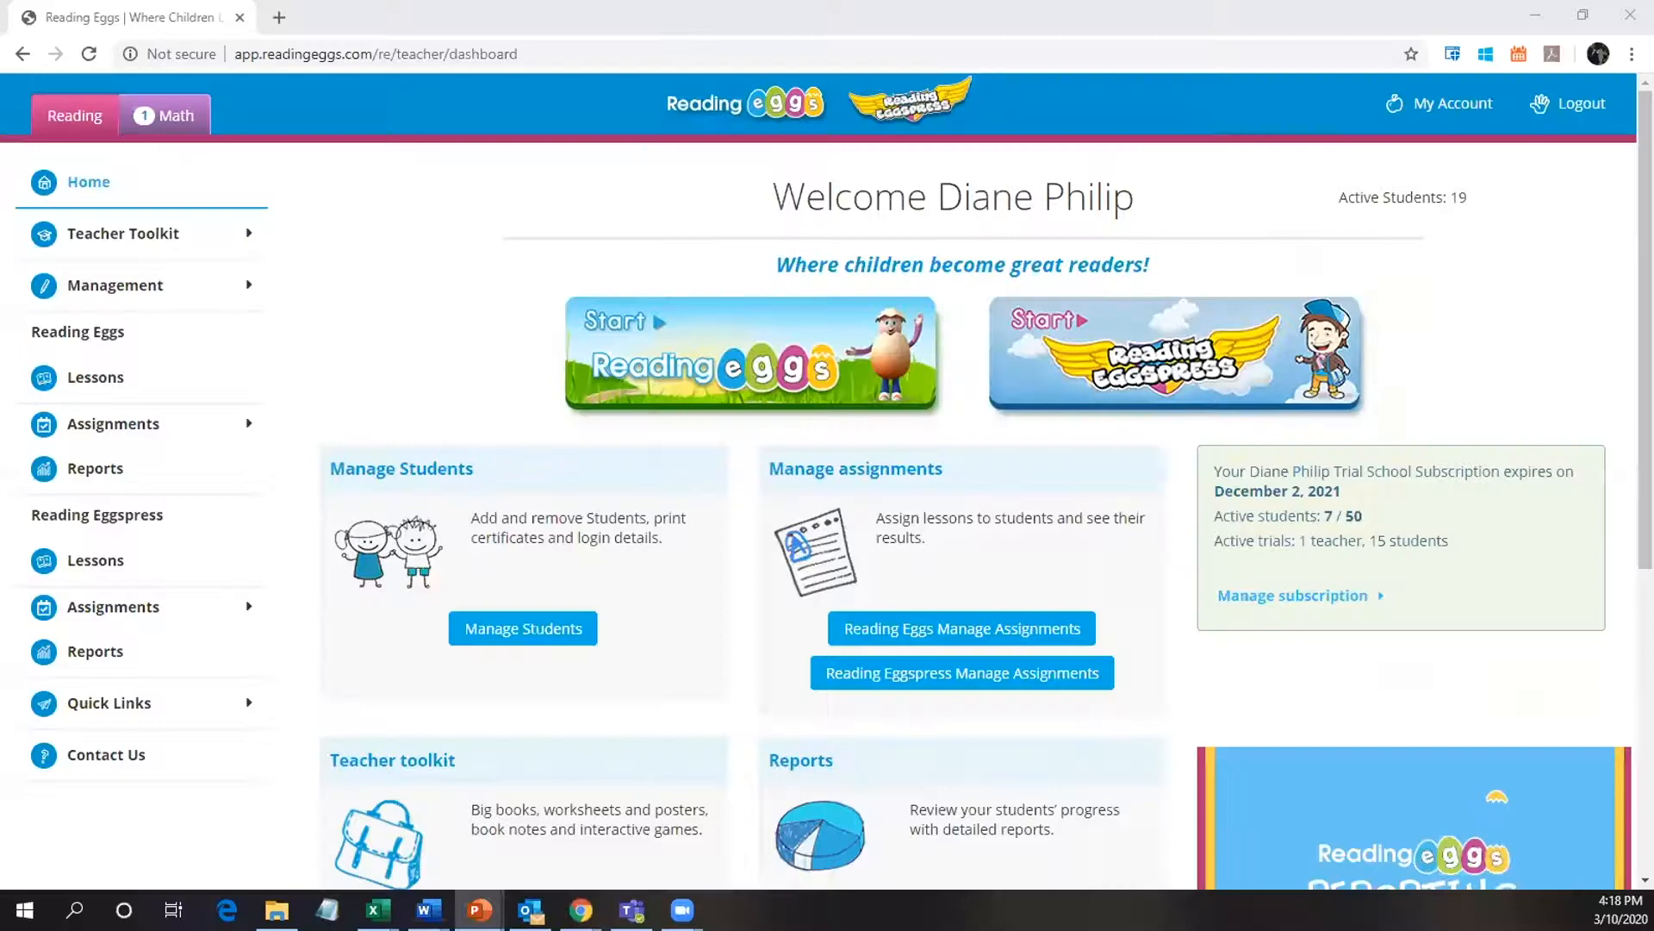
{"action": "mouse_move", "coordinate": [524, 230]}
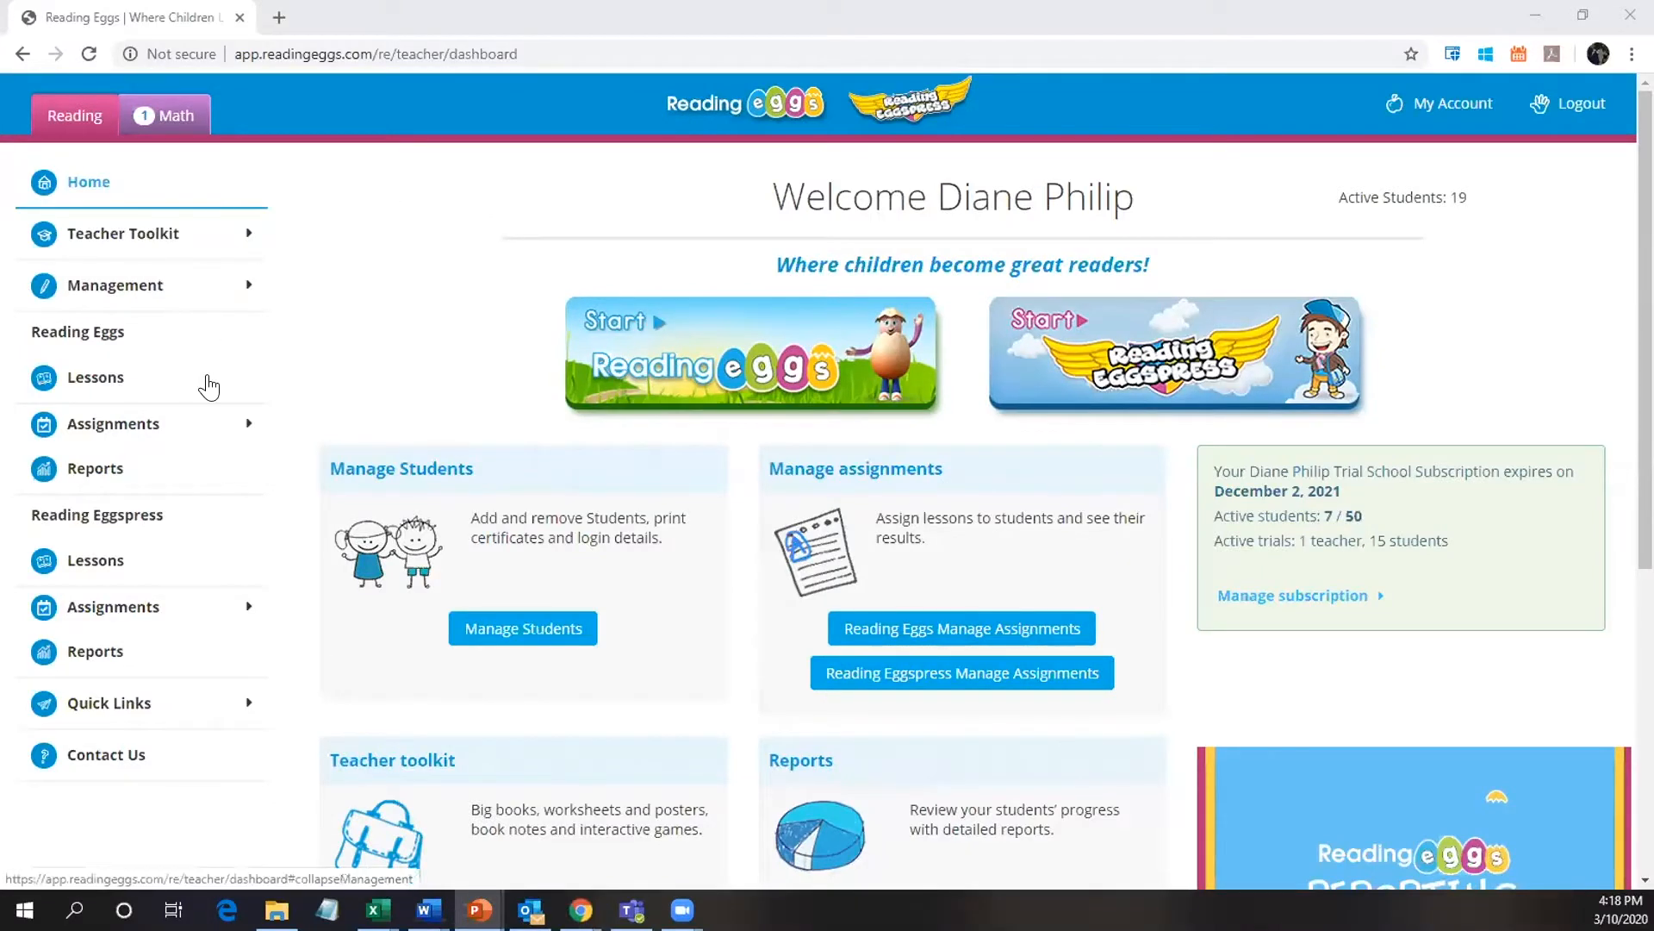
{"action": "mouse_move", "coordinate": [278, 533]}
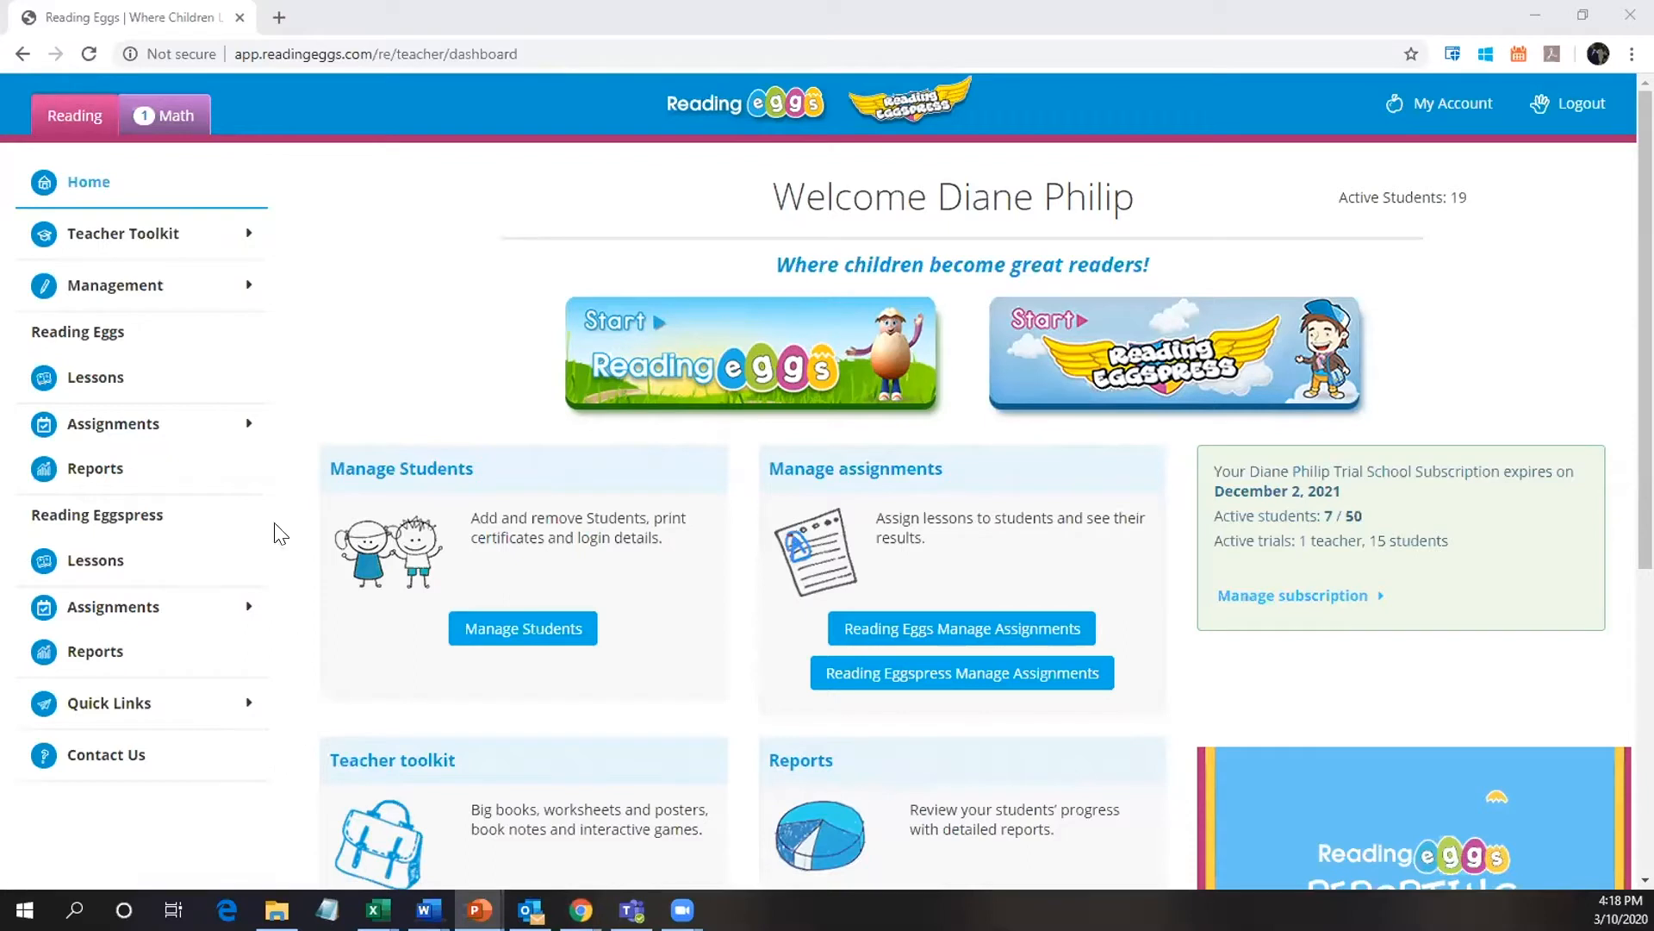
{"action": "mouse_move", "coordinate": [329, 254]}
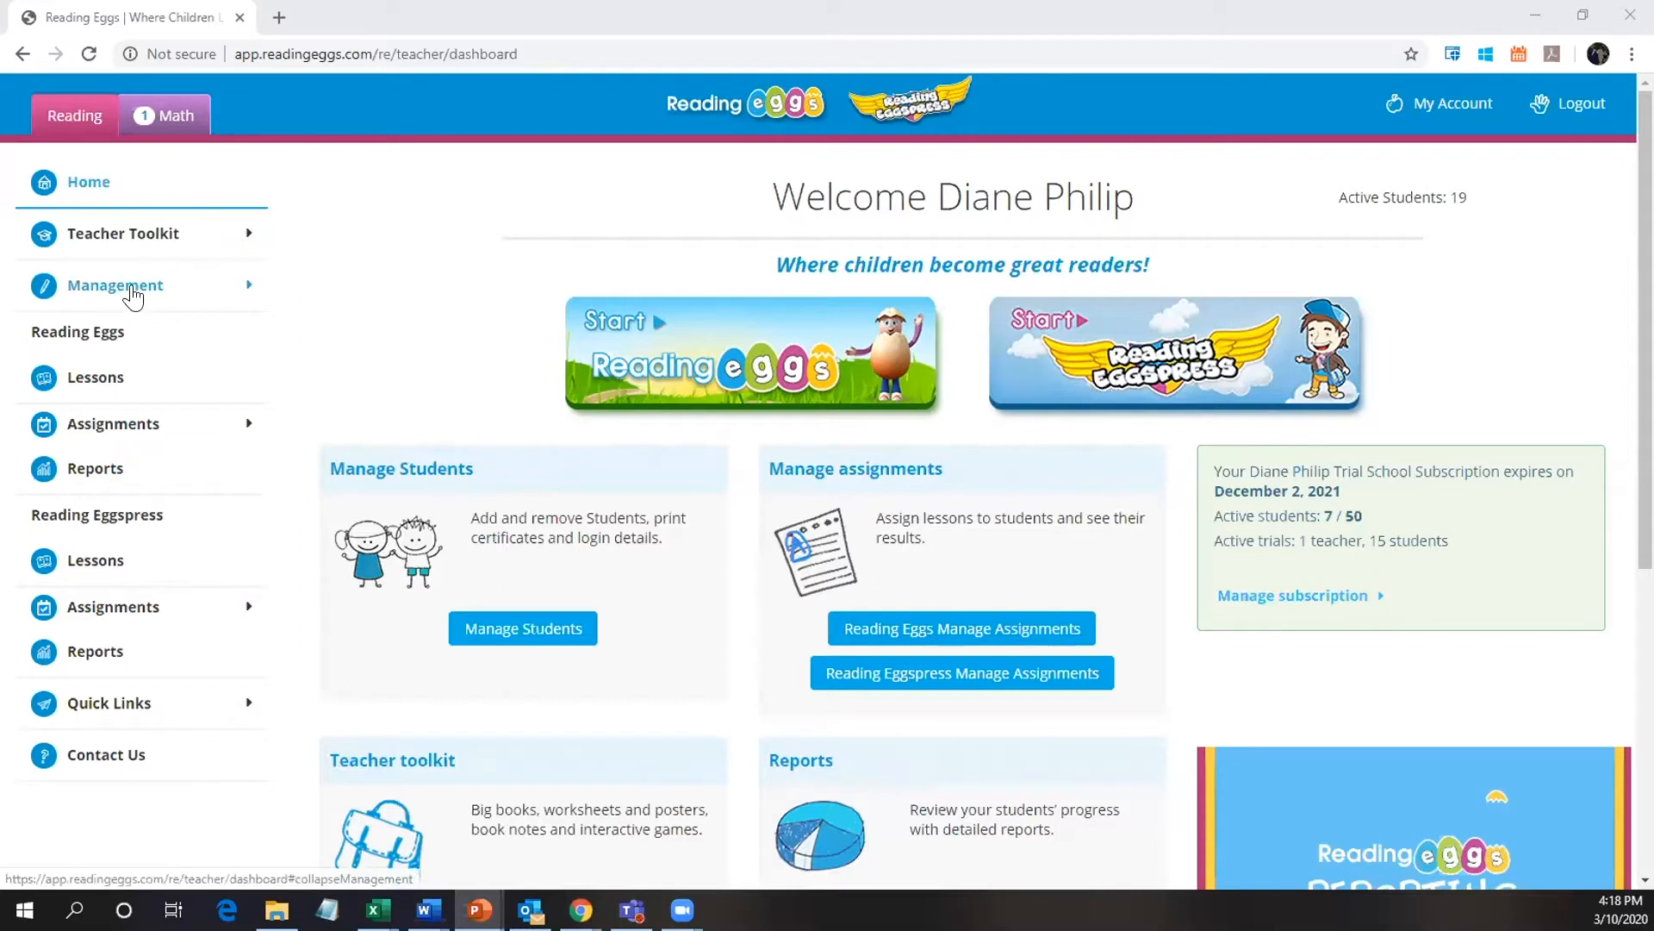
Go to Management > Manage Students and look over the Add a new student form.
{"action": "left_click", "coordinate": [115, 285]}
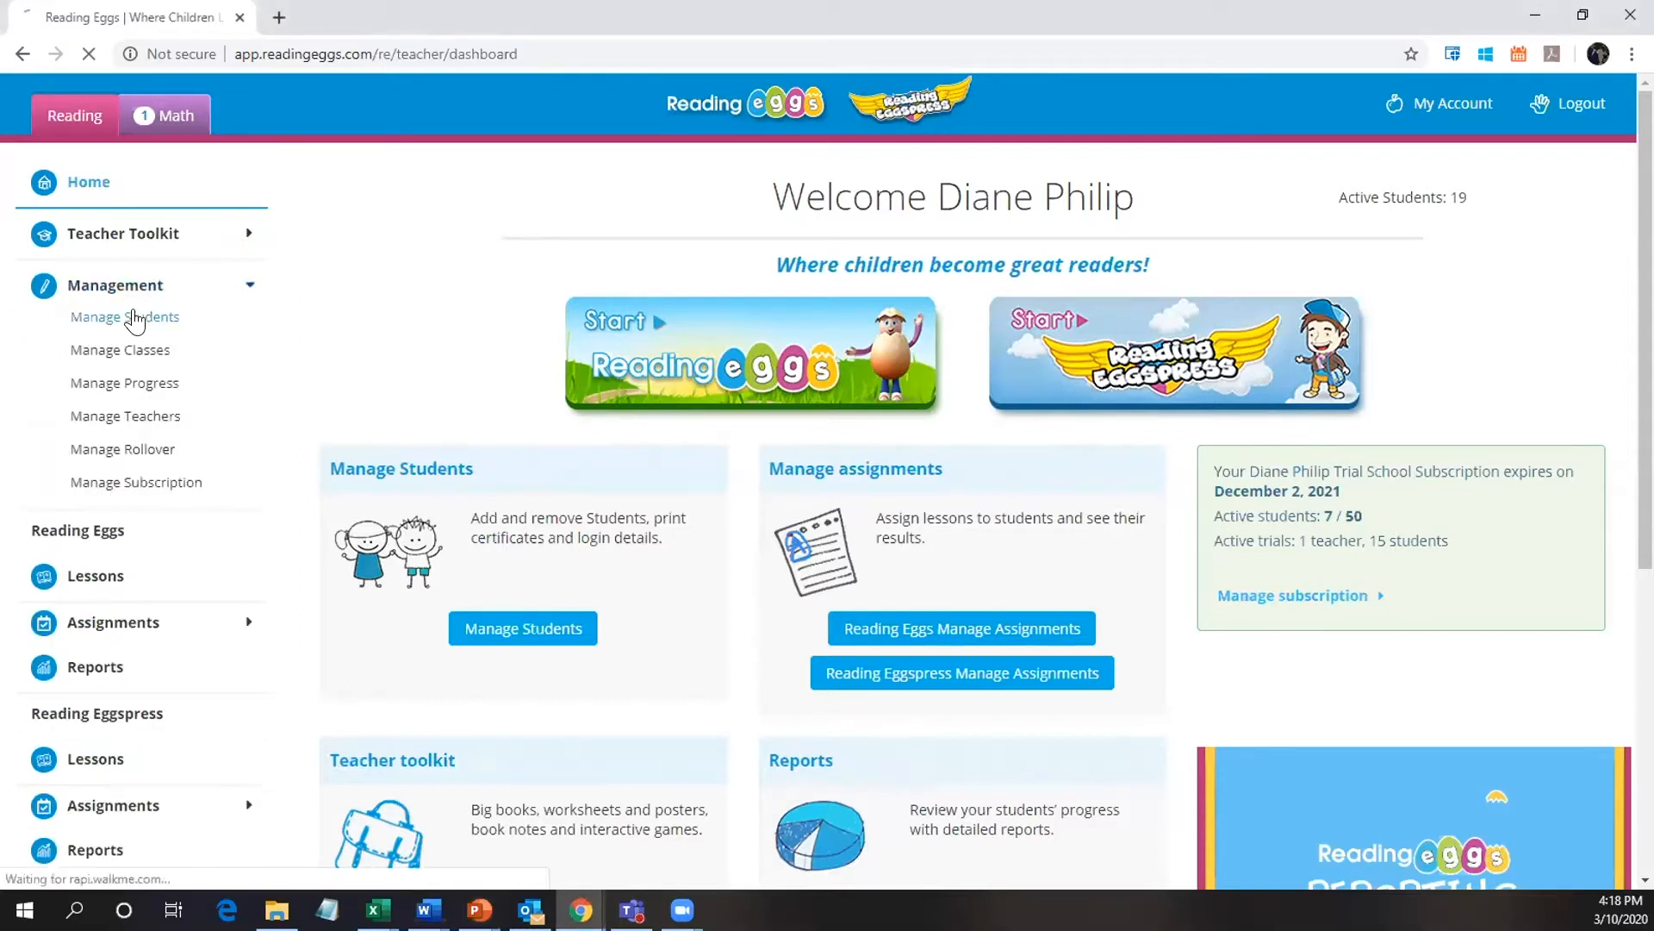
{"action": "left_click", "coordinate": [124, 317]}
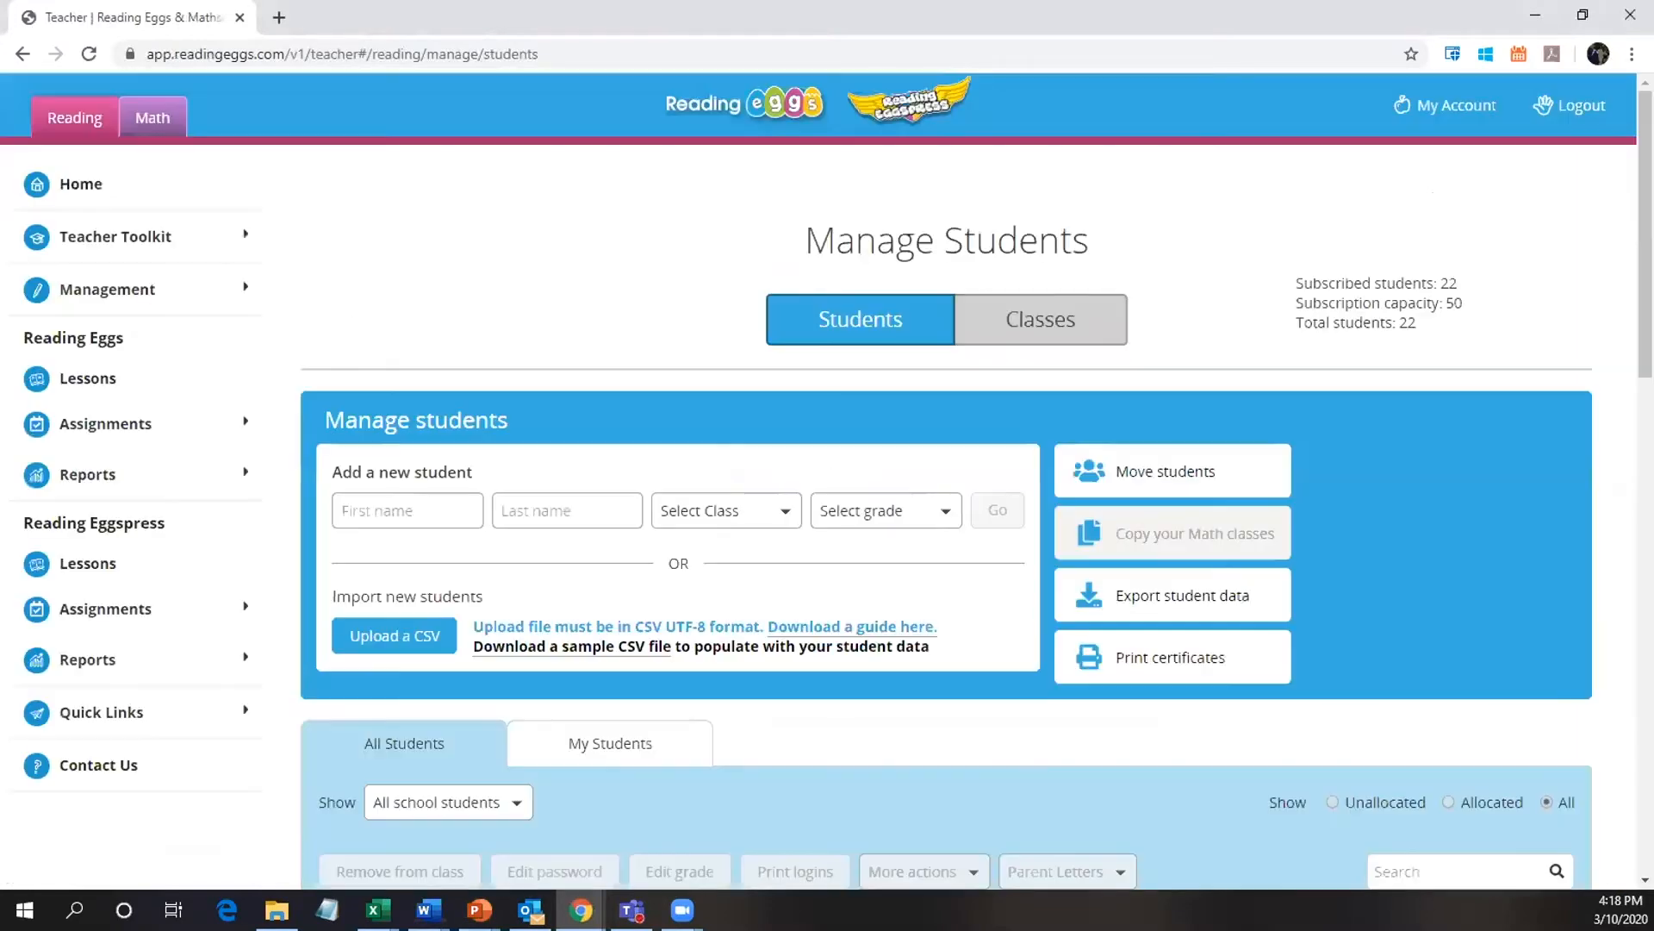
{"action": "mouse_move", "coordinate": [1172, 532]}
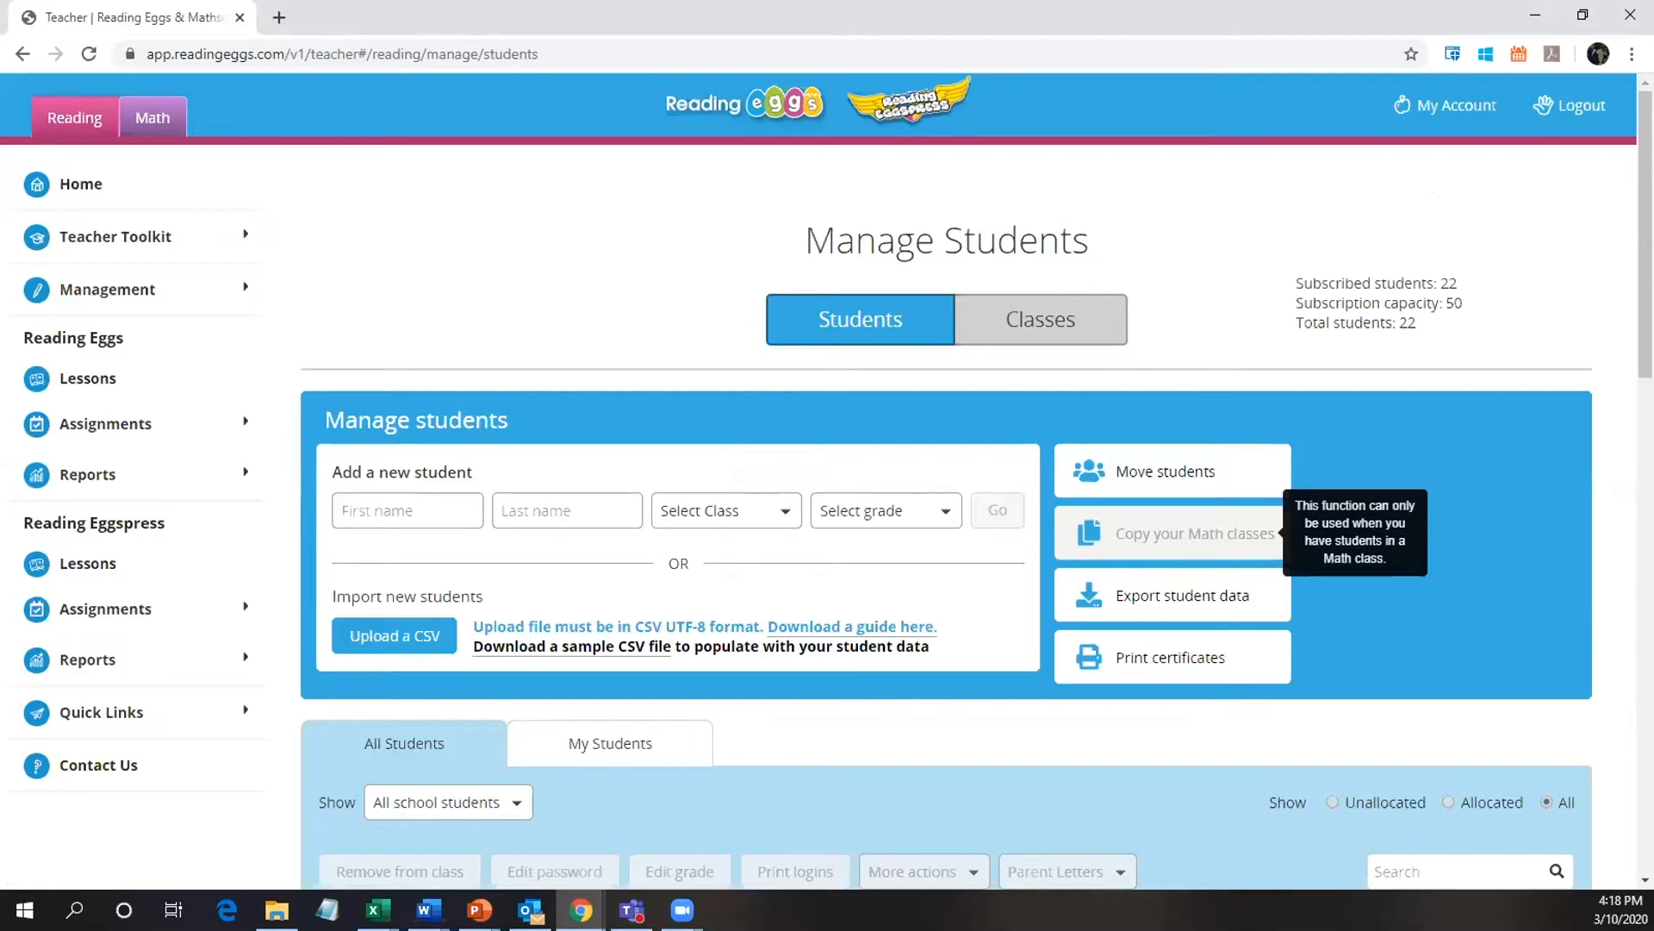
{"action": "mouse_move", "coordinate": [1304, 409]}
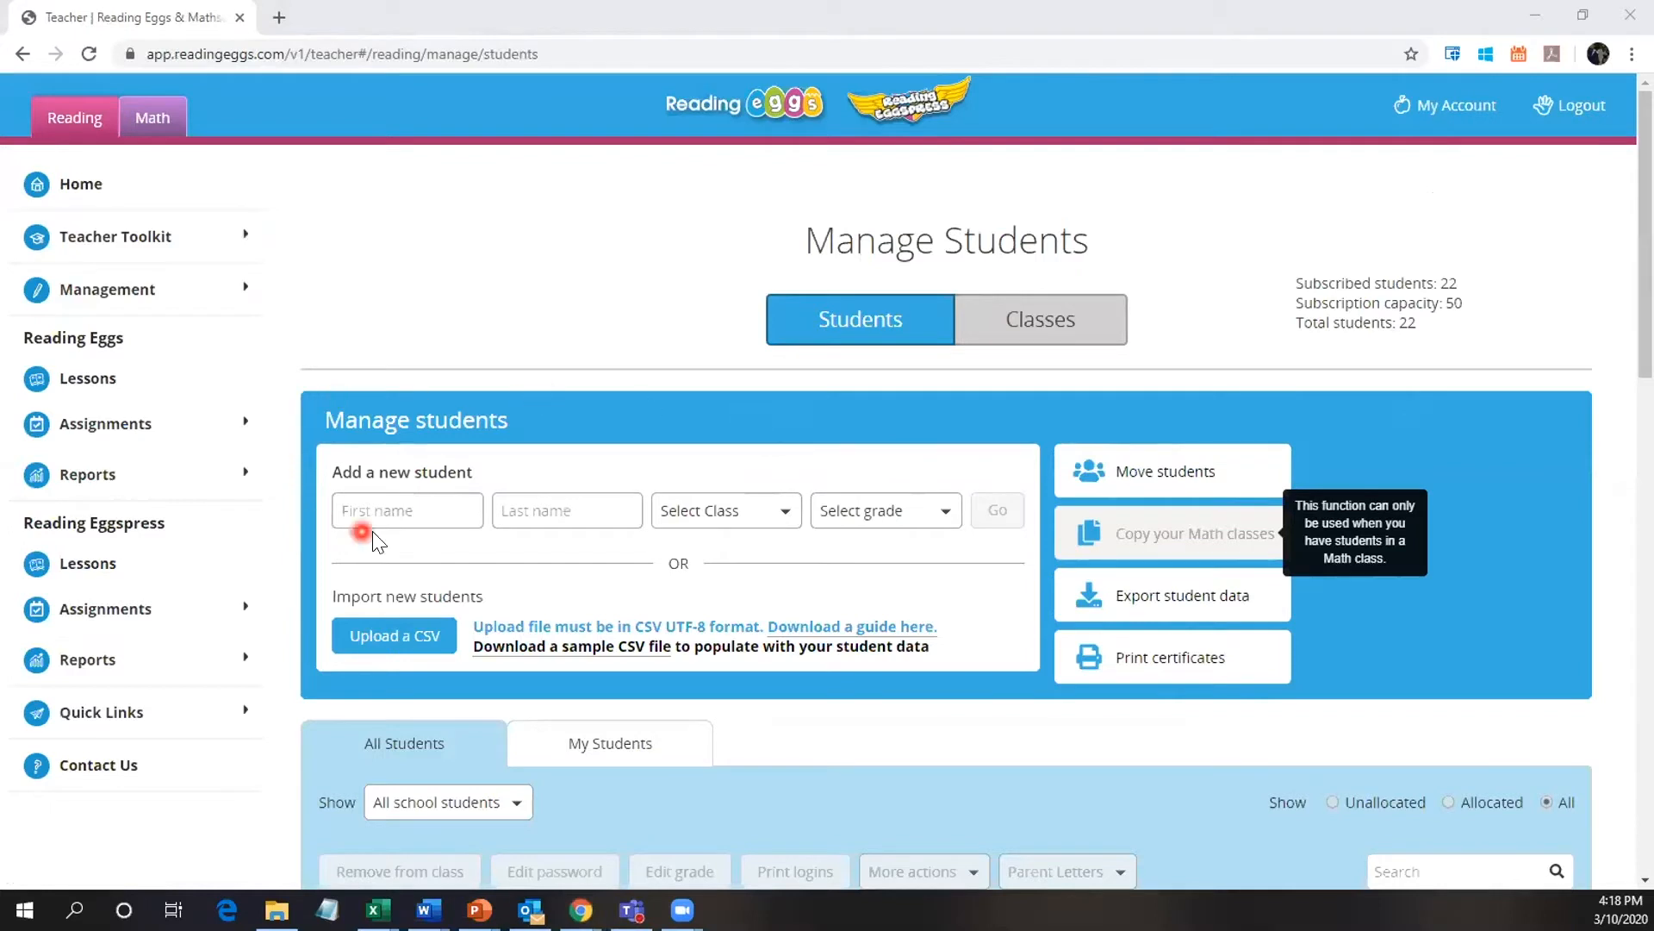
{"action": "mouse_move", "coordinate": [1012, 577]}
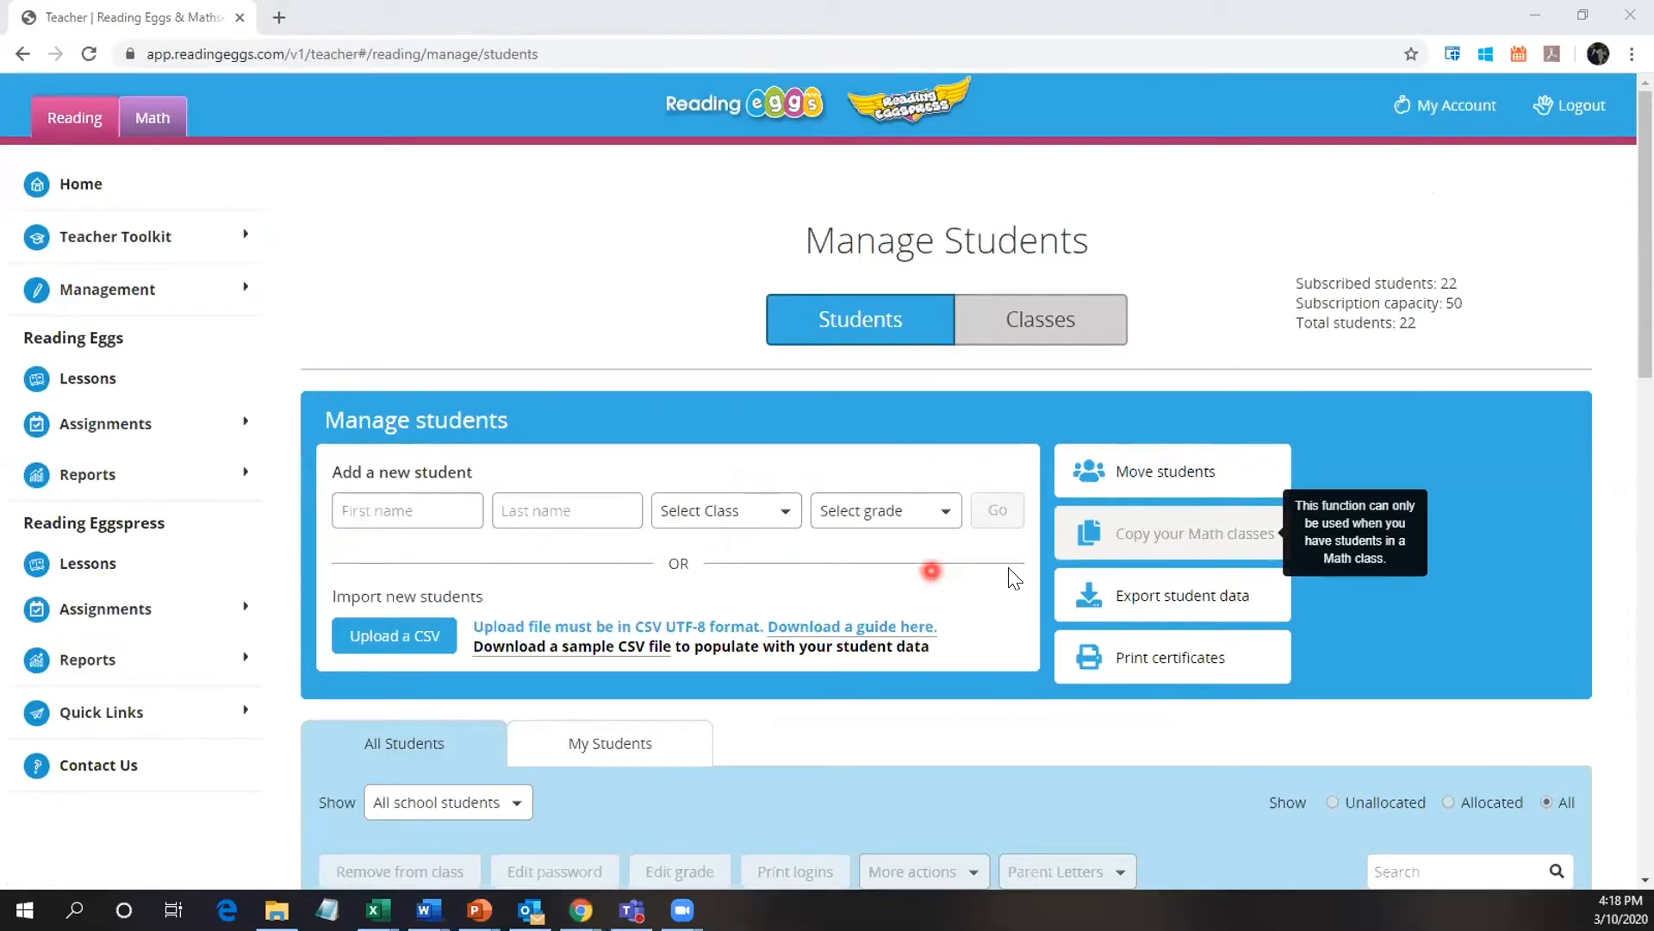
{"action": "mouse_move", "coordinate": [374, 439]}
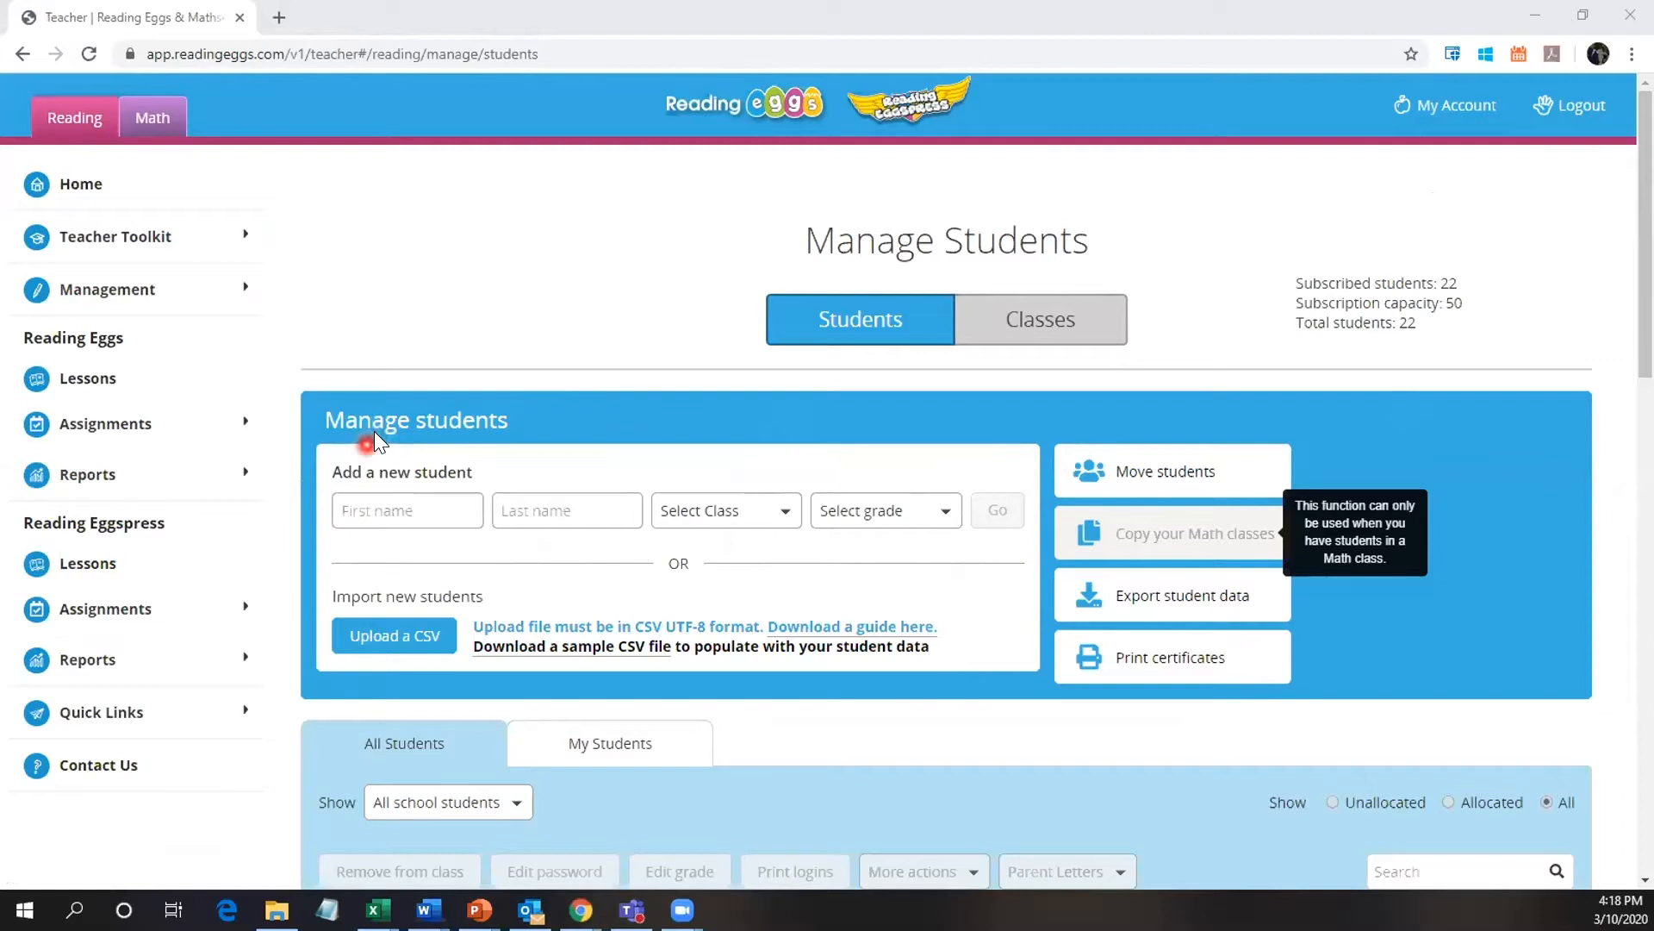
{"action": "left_click", "coordinate": [407, 511]}
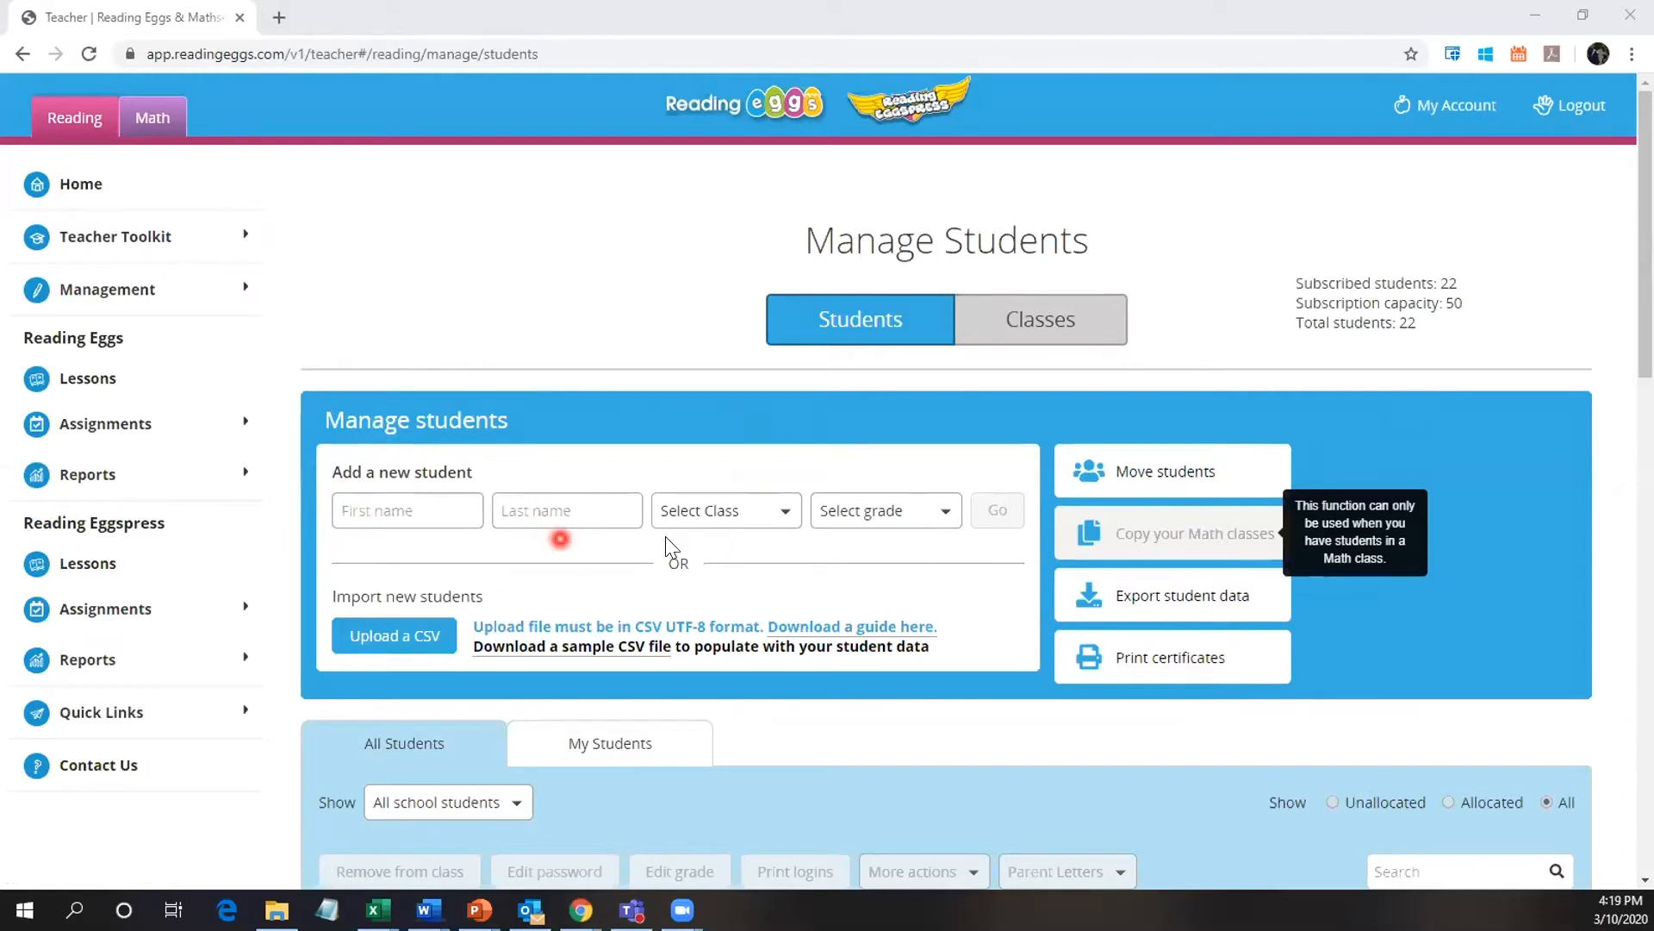
{"action": "mouse_move", "coordinate": [850, 528]}
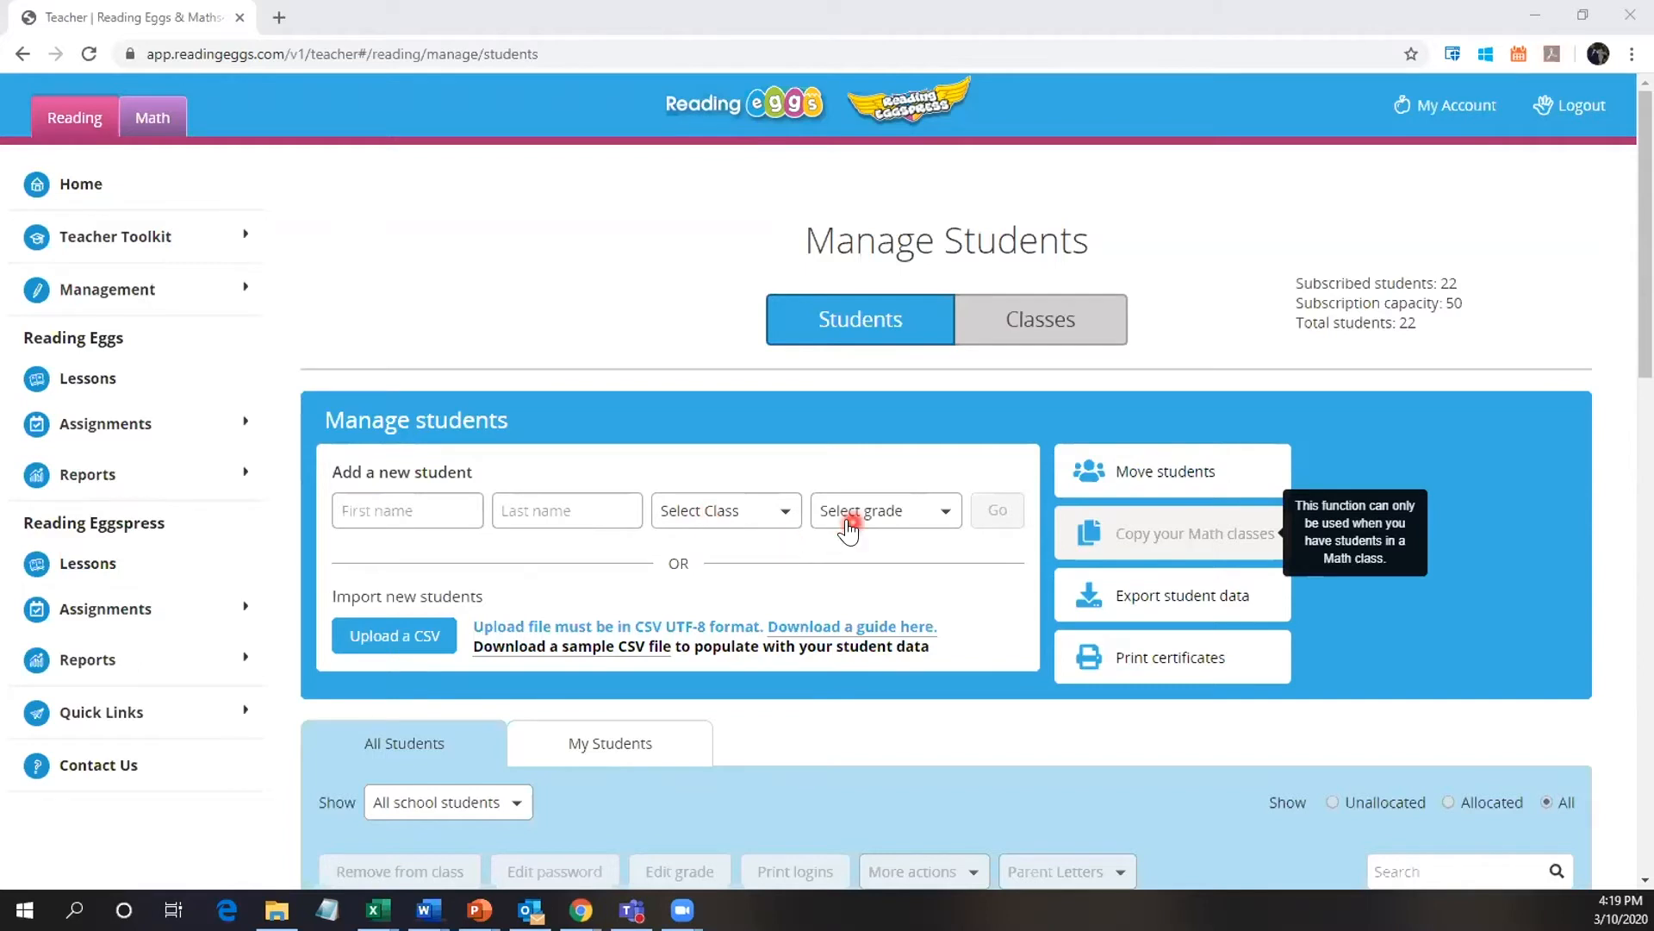
{"action": "mouse_move", "coordinate": [1012, 527]}
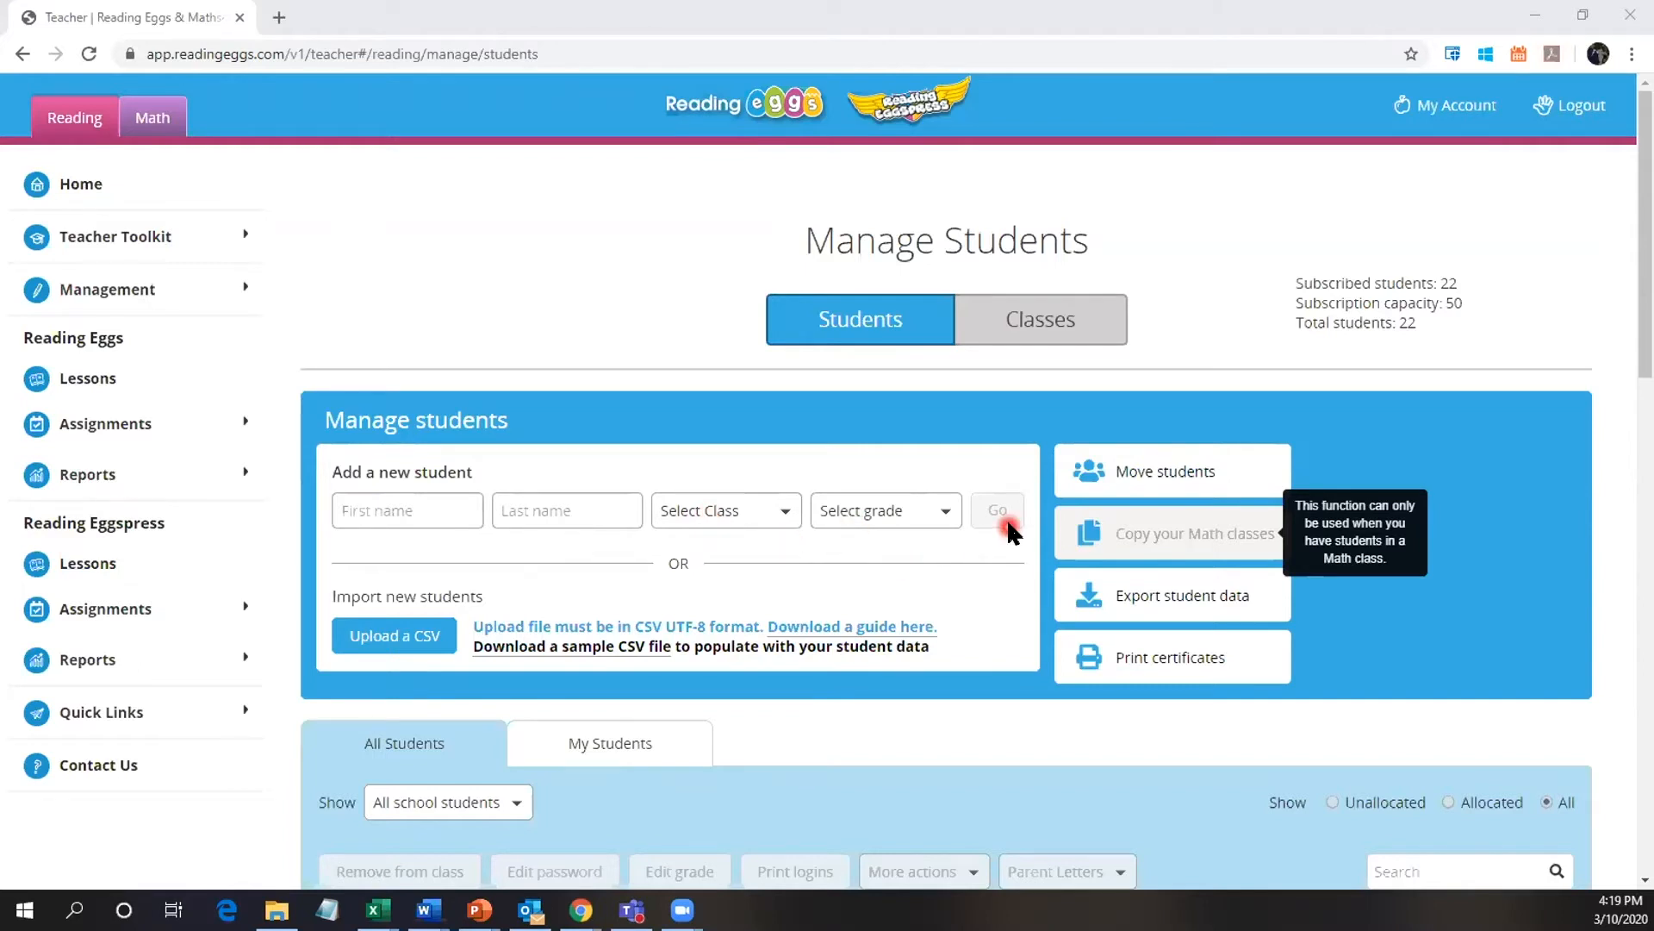
{"action": "mouse_move", "coordinate": [869, 511]}
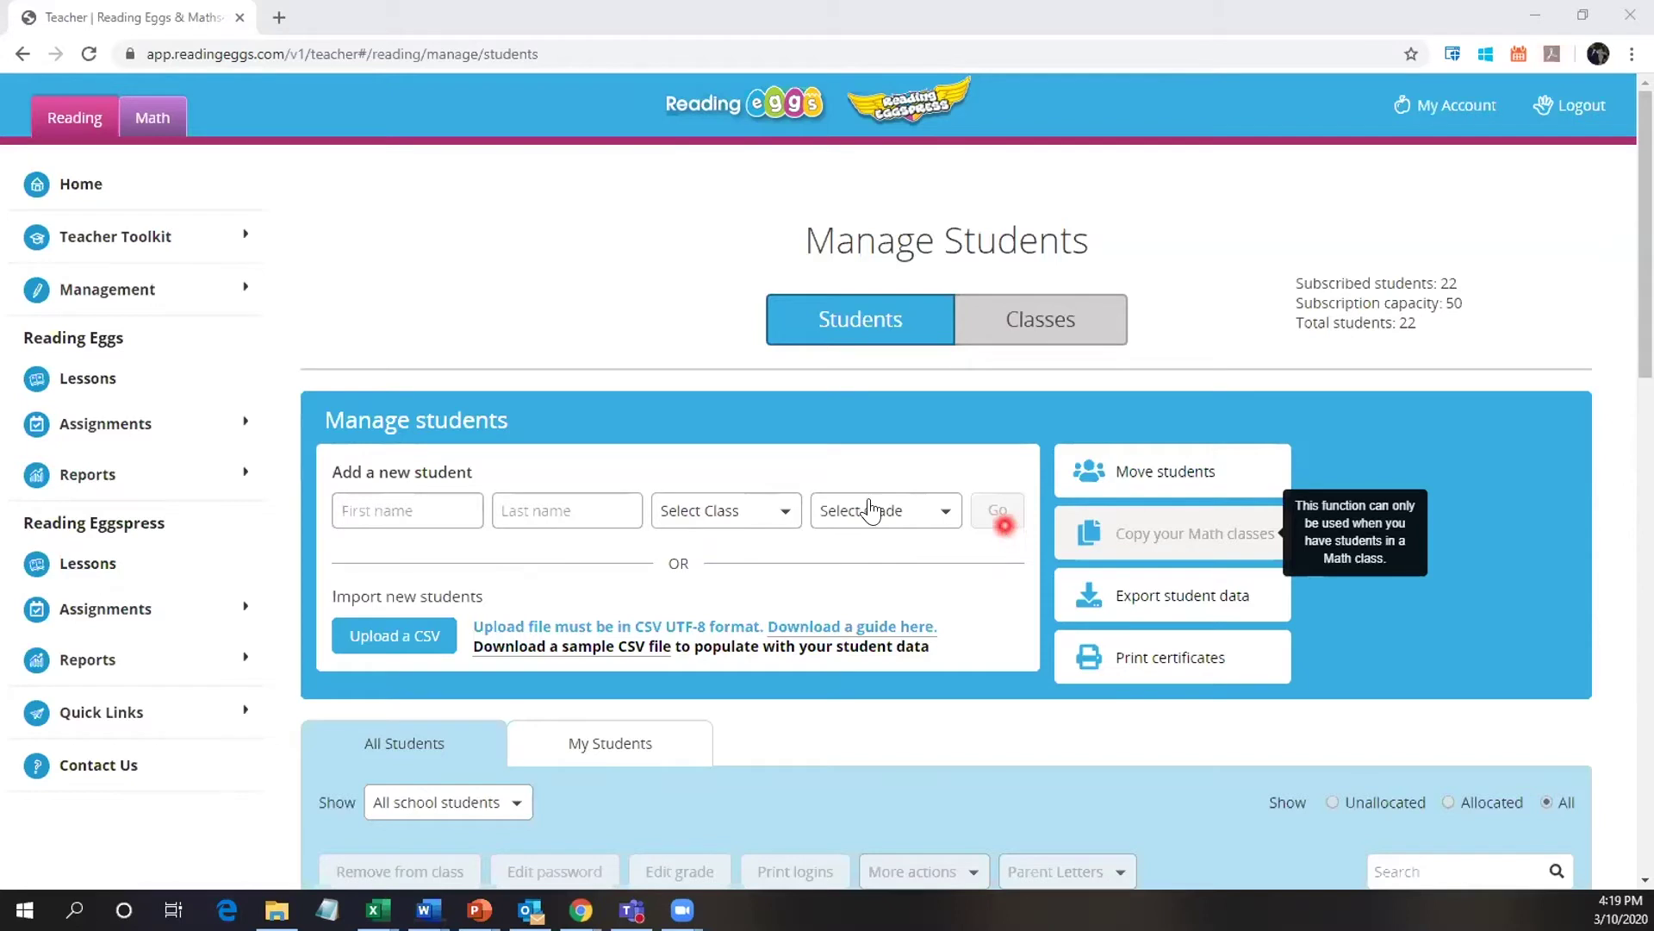
{"action": "mouse_move", "coordinate": [297, 536]}
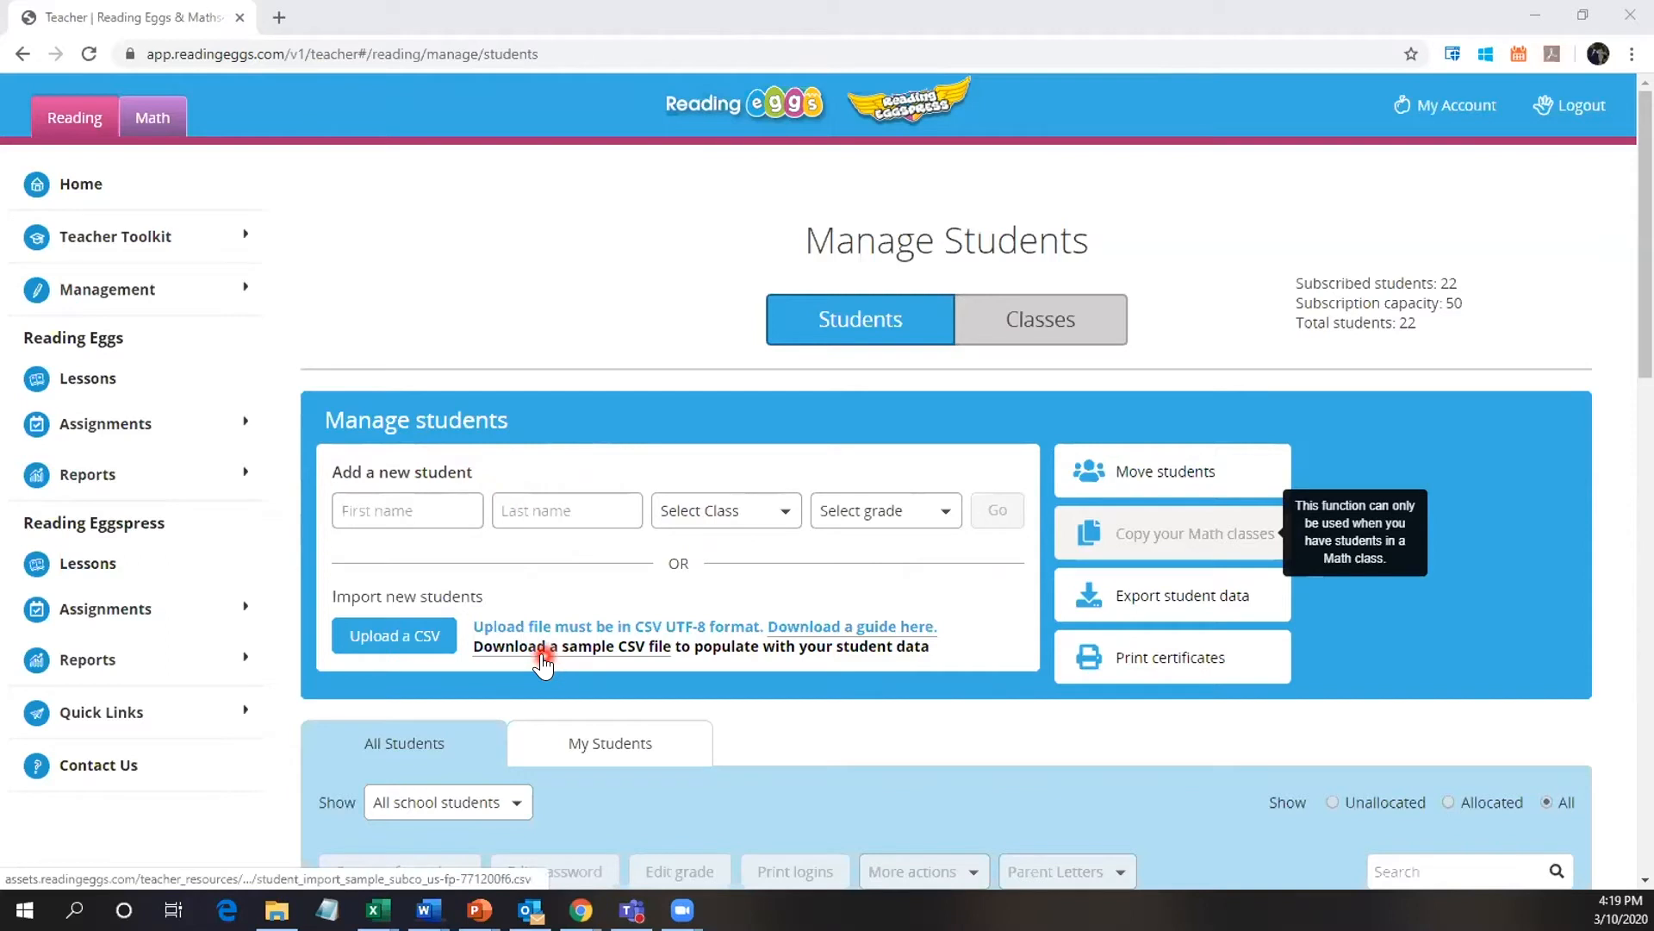
{"action": "mouse_move", "coordinate": [547, 646]}
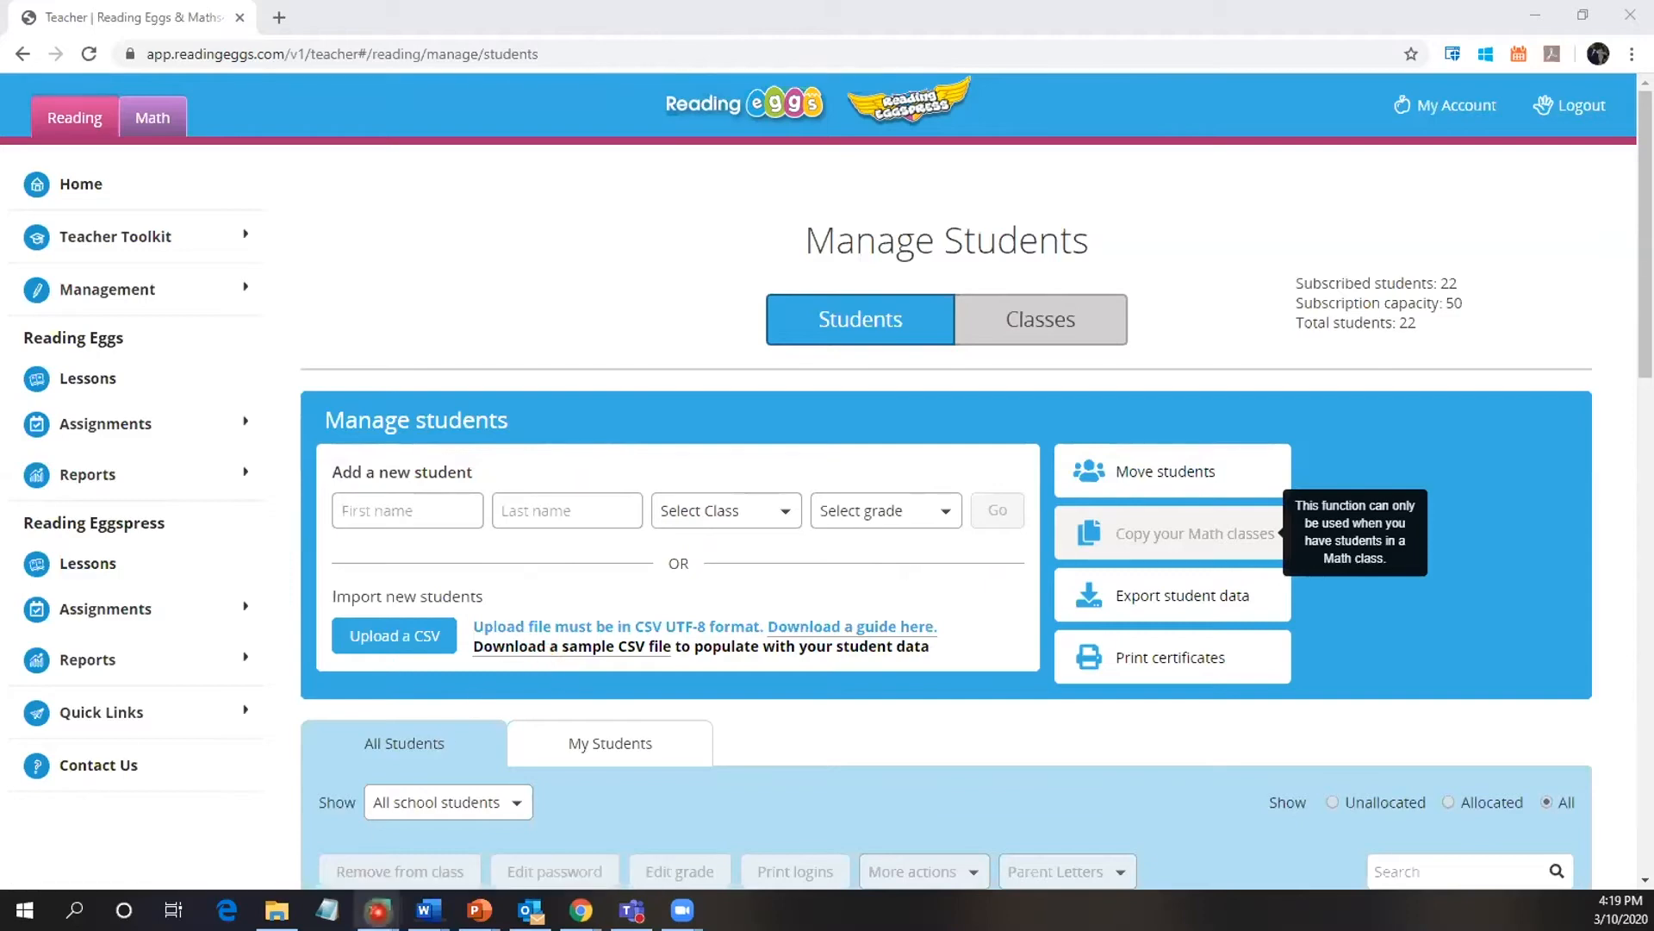
{"action": "mouse_move", "coordinate": [376, 909]}
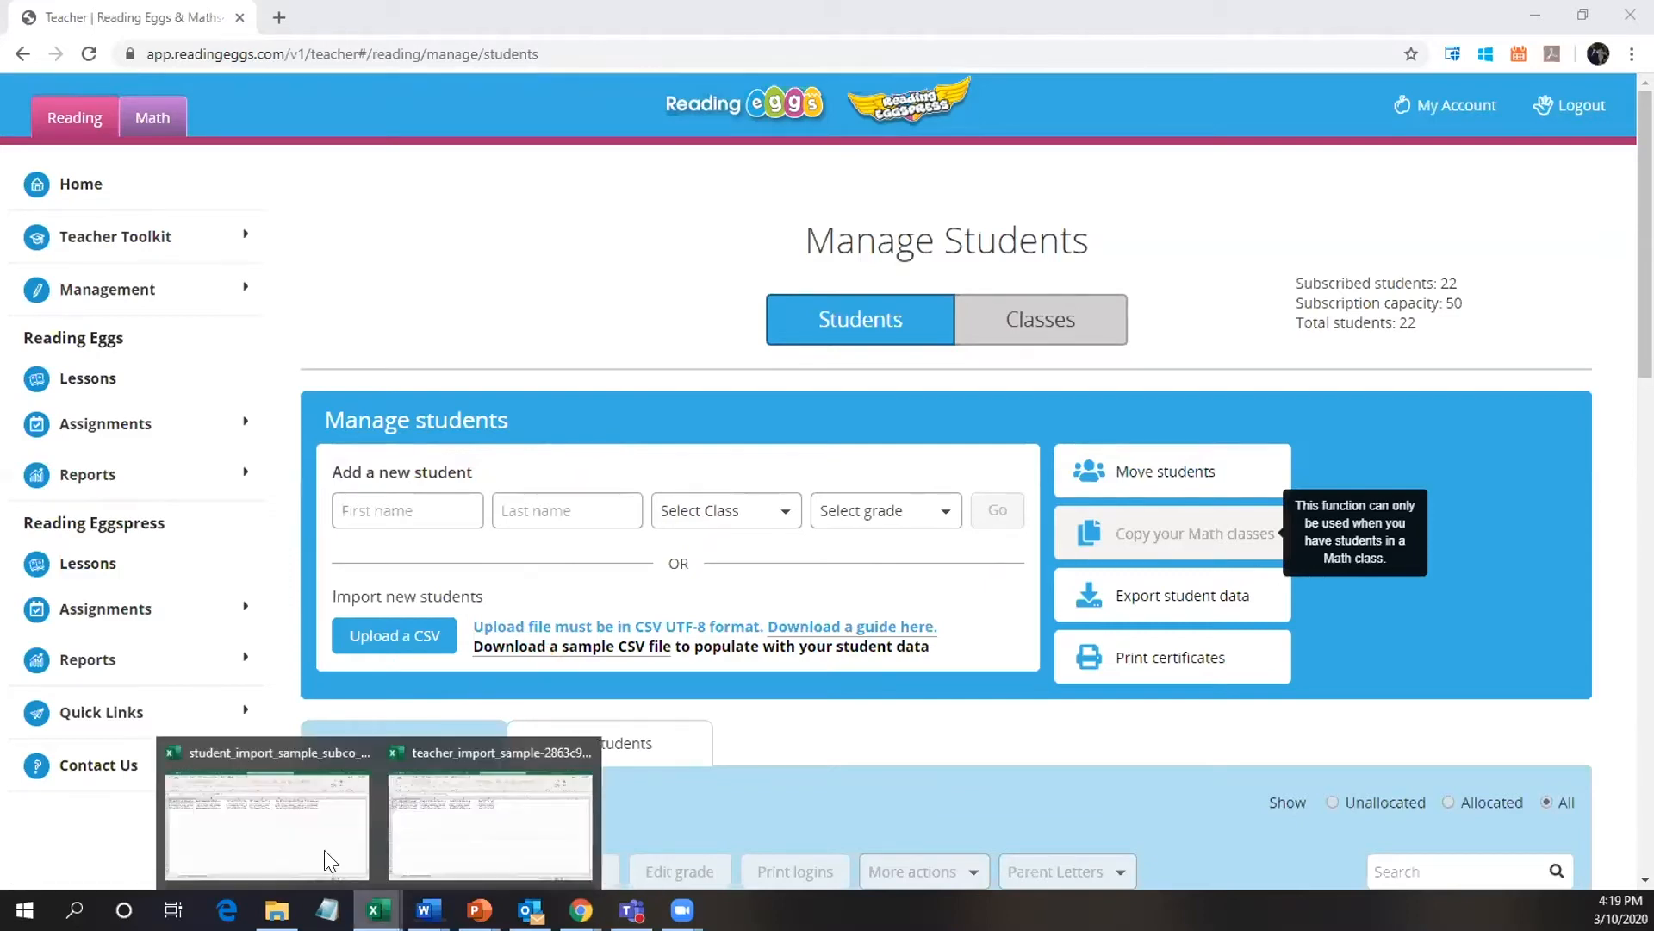
View the student_import_sample CSV's name, grade, teacher email and ID columns in Excel, then minimize it.
{"action": "left_click", "coordinate": [265, 824]}
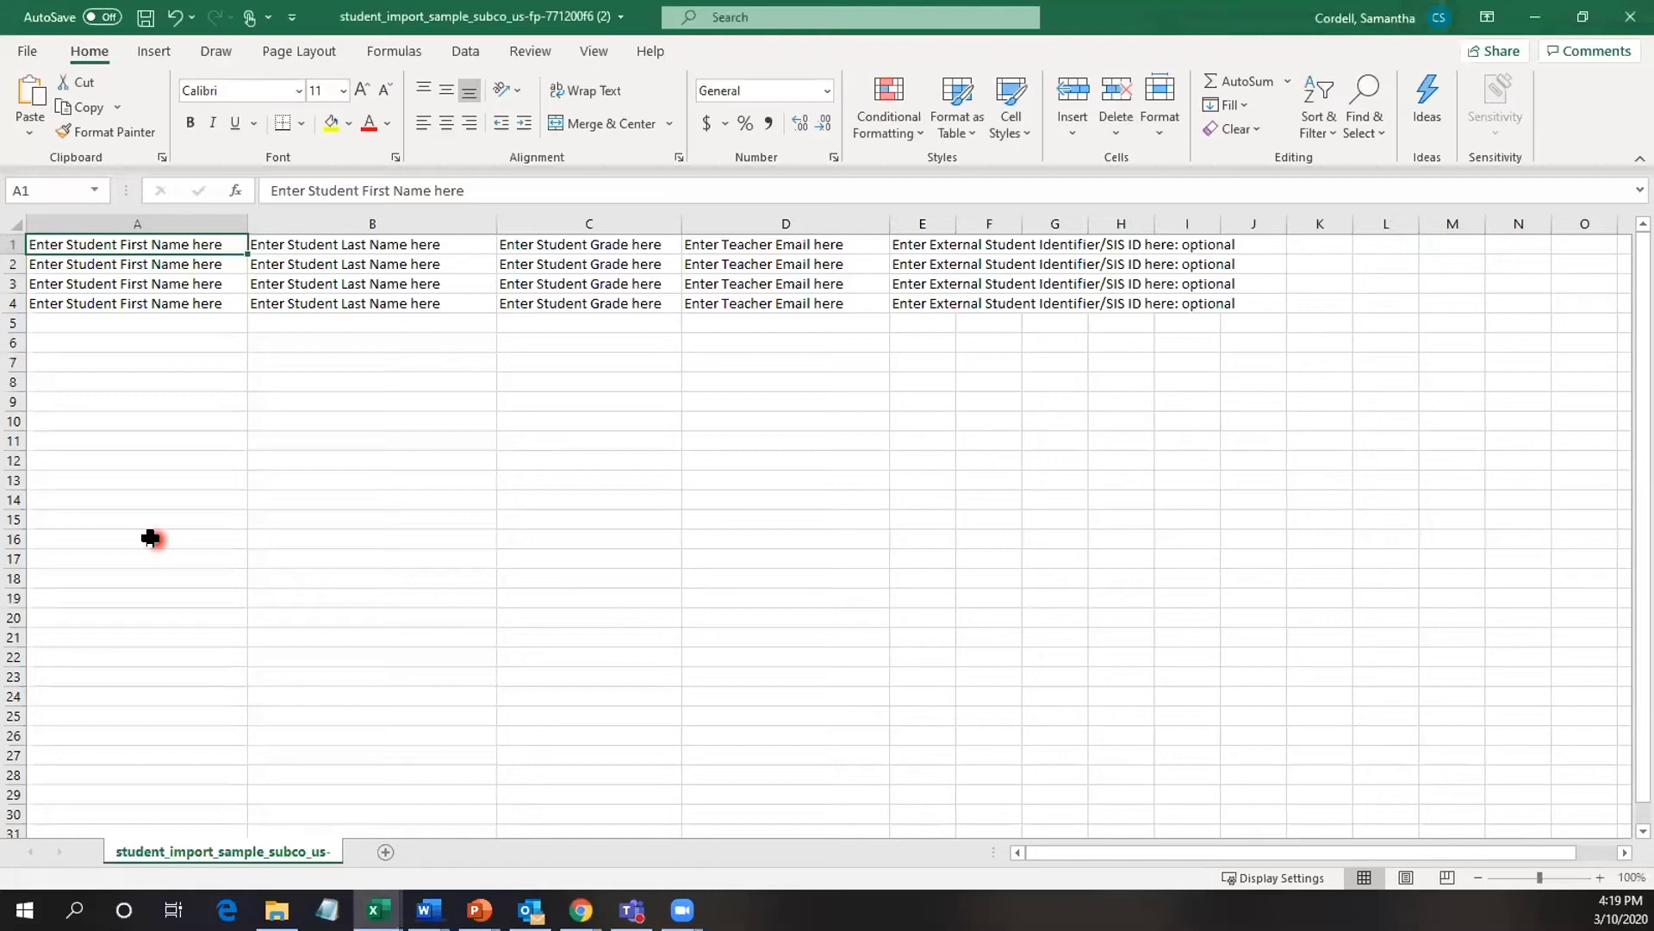
{"action": "mouse_move", "coordinate": [331, 449]}
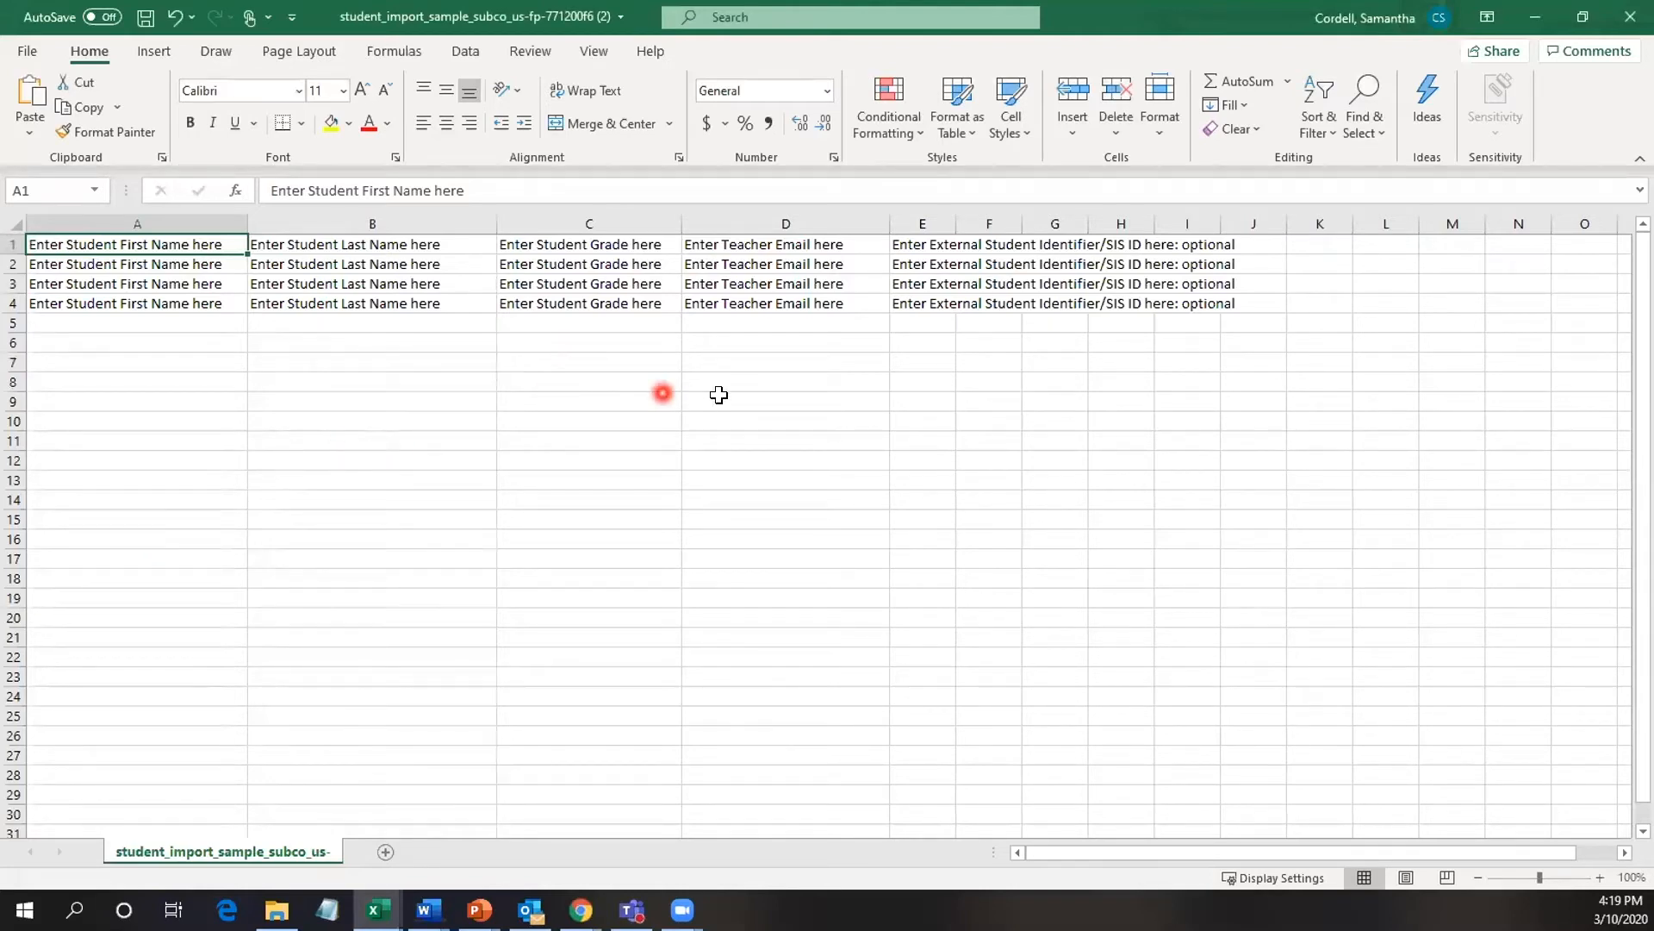
{"action": "mouse_move", "coordinate": [752, 360]}
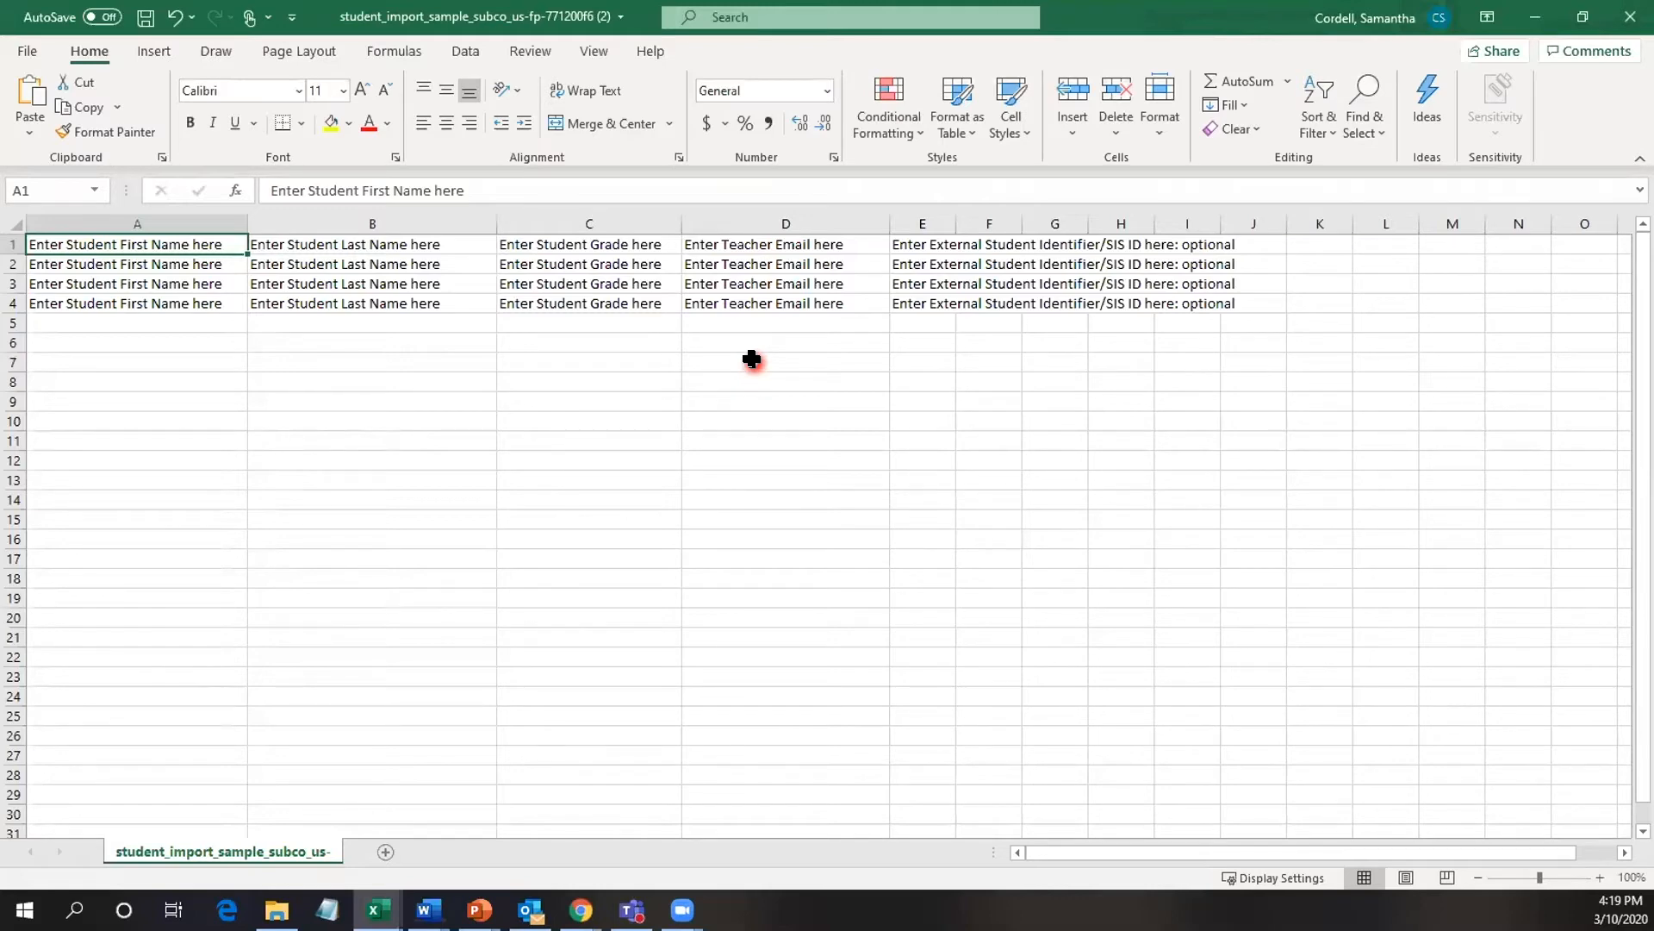
{"action": "mouse_move", "coordinate": [958, 444]}
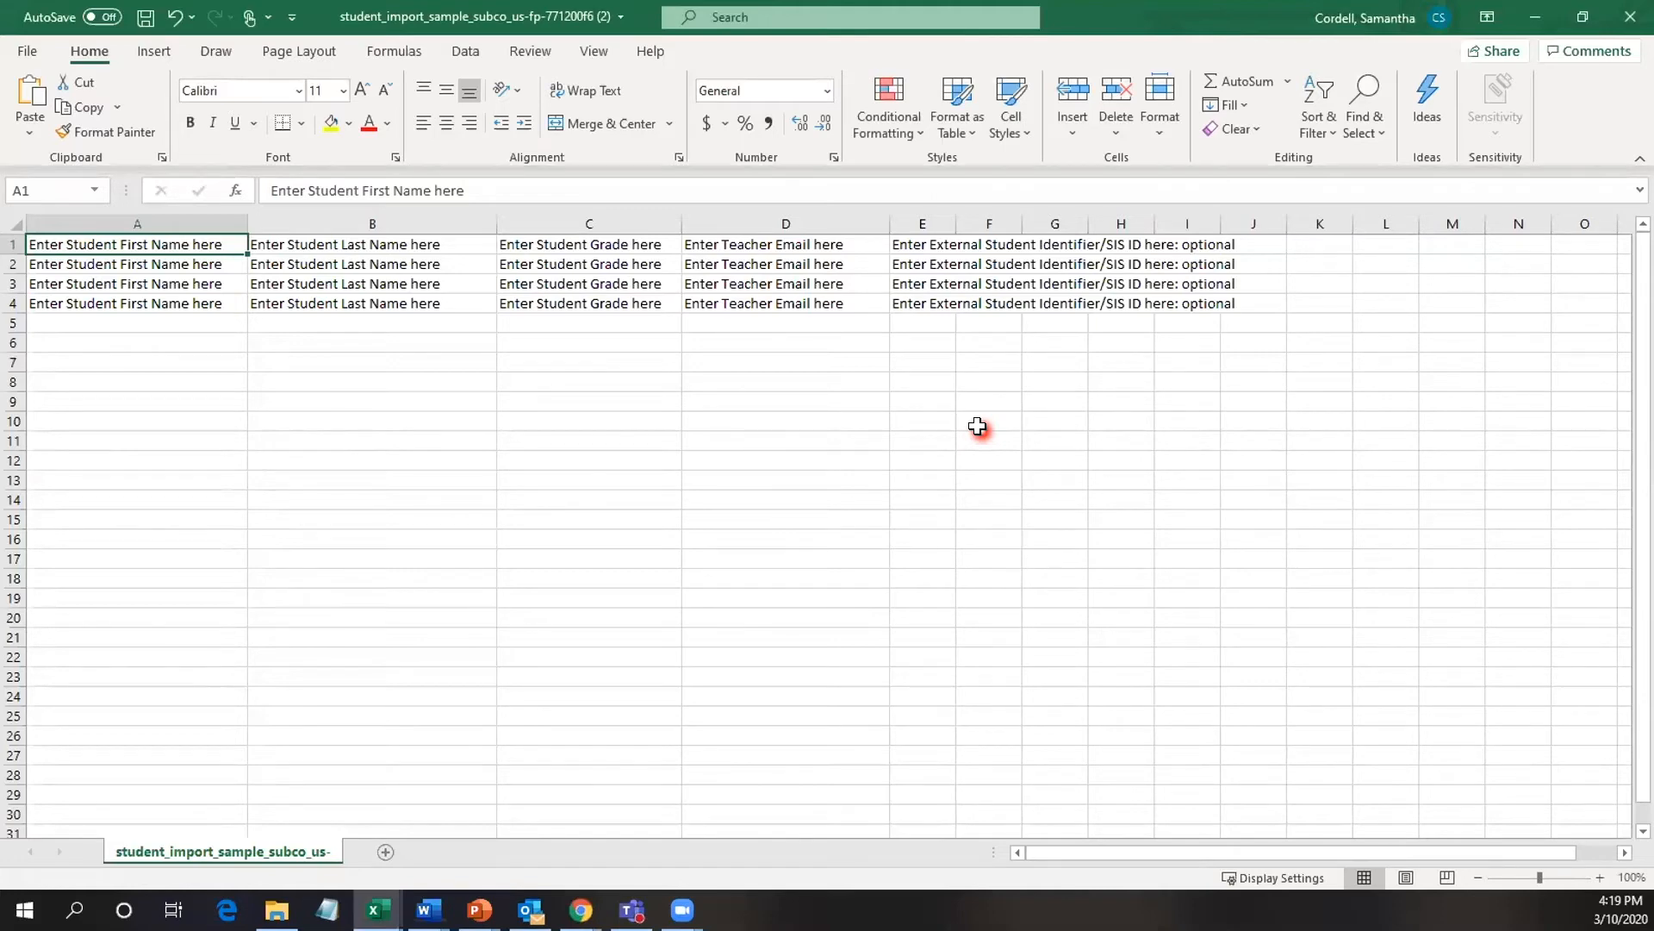
{"action": "mouse_move", "coordinate": [1525, 10]}
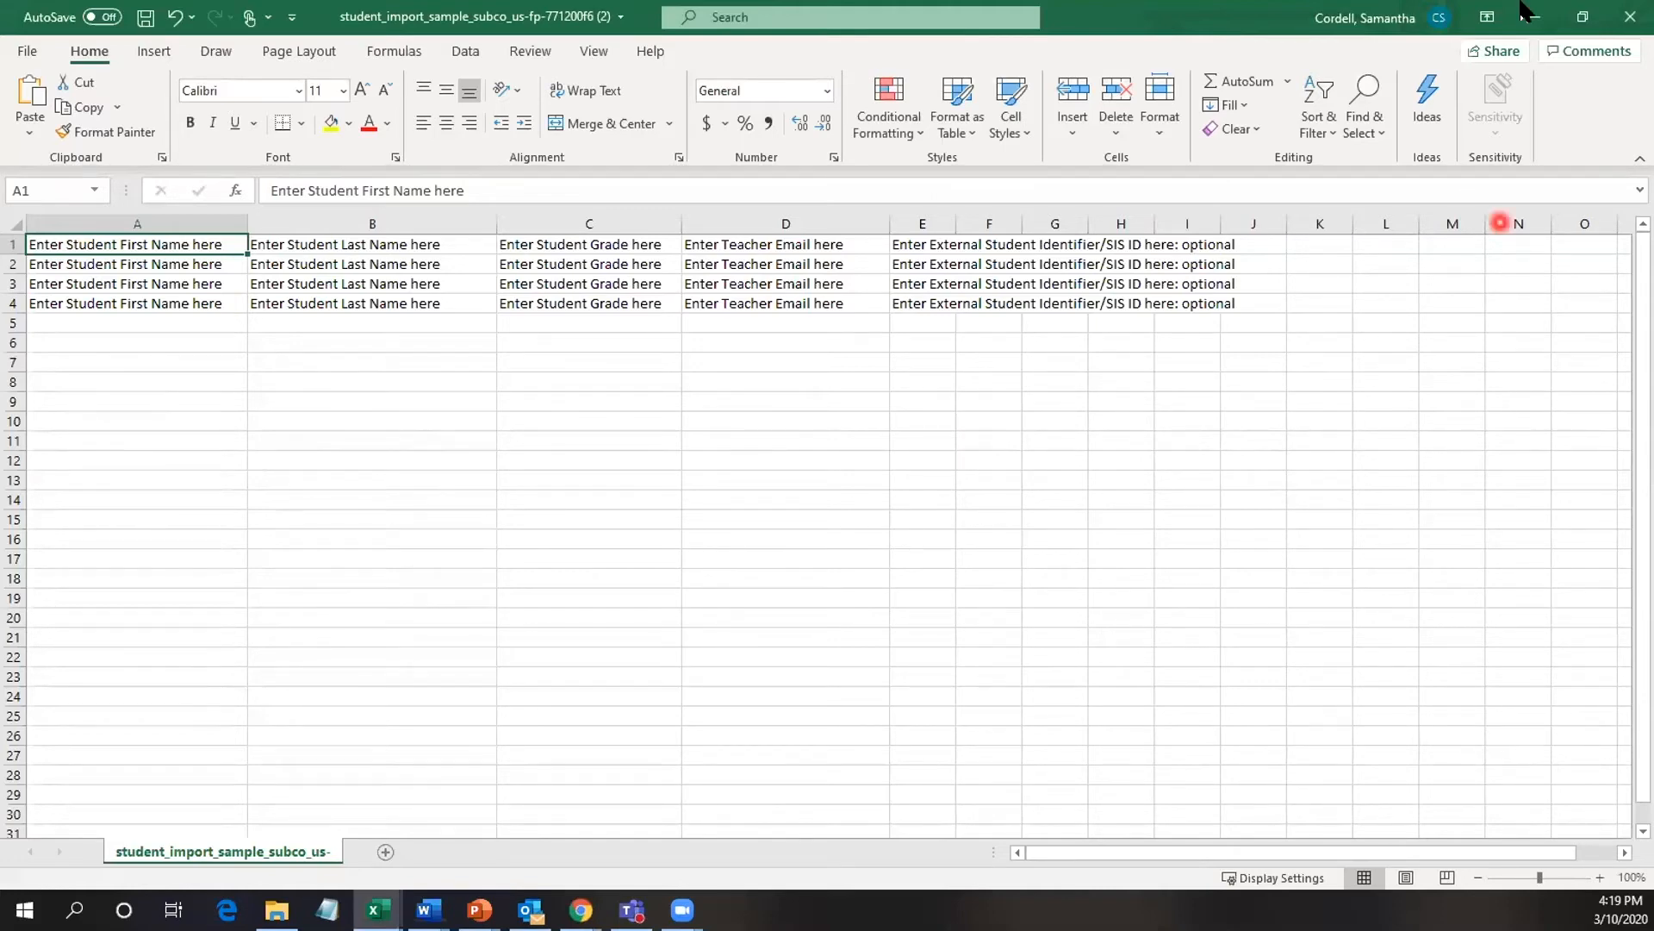
{"action": "mouse_move", "coordinate": [1534, 18]}
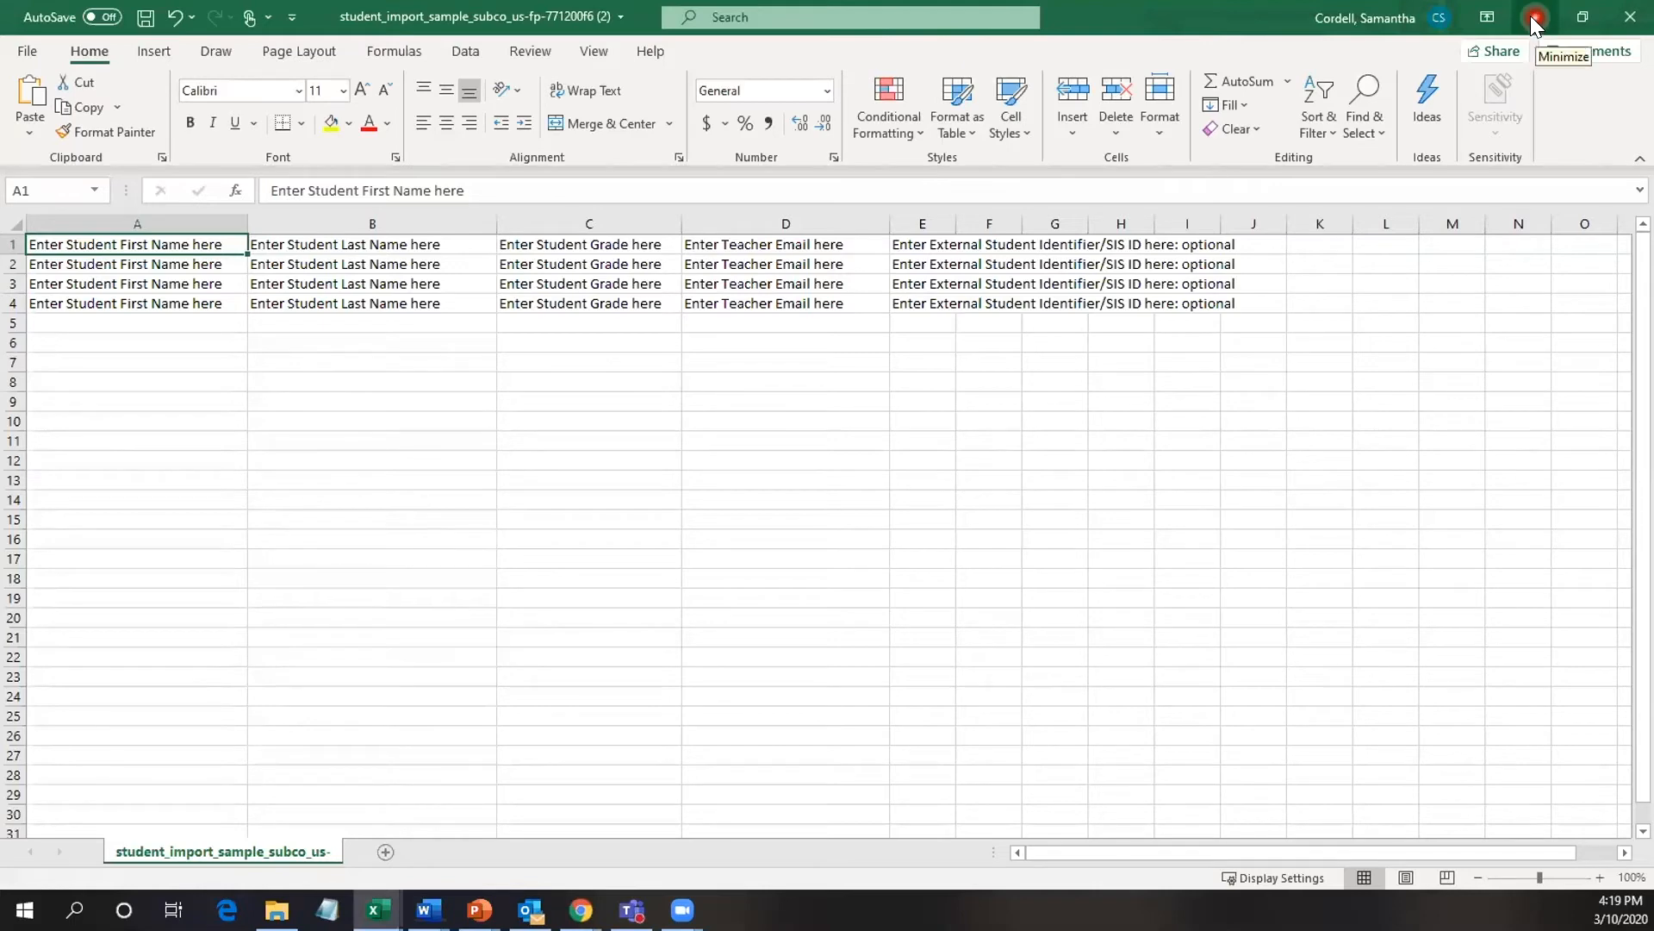
{"action": "left_click", "coordinate": [1534, 18]}
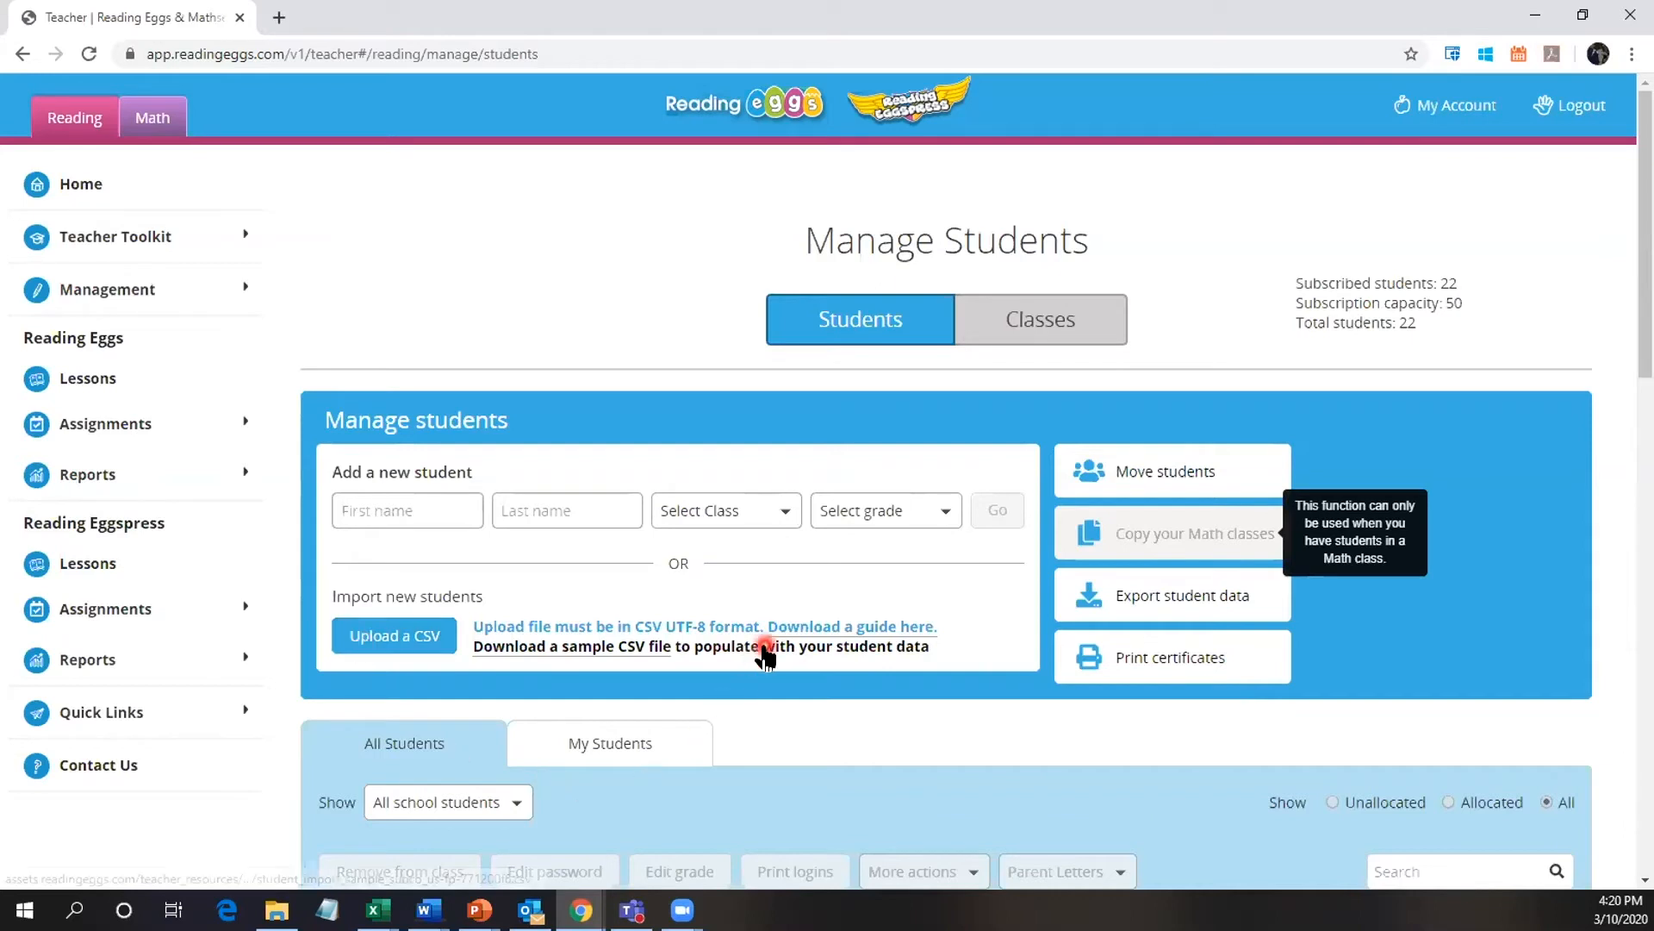
{"action": "mouse_move", "coordinate": [948, 722]}
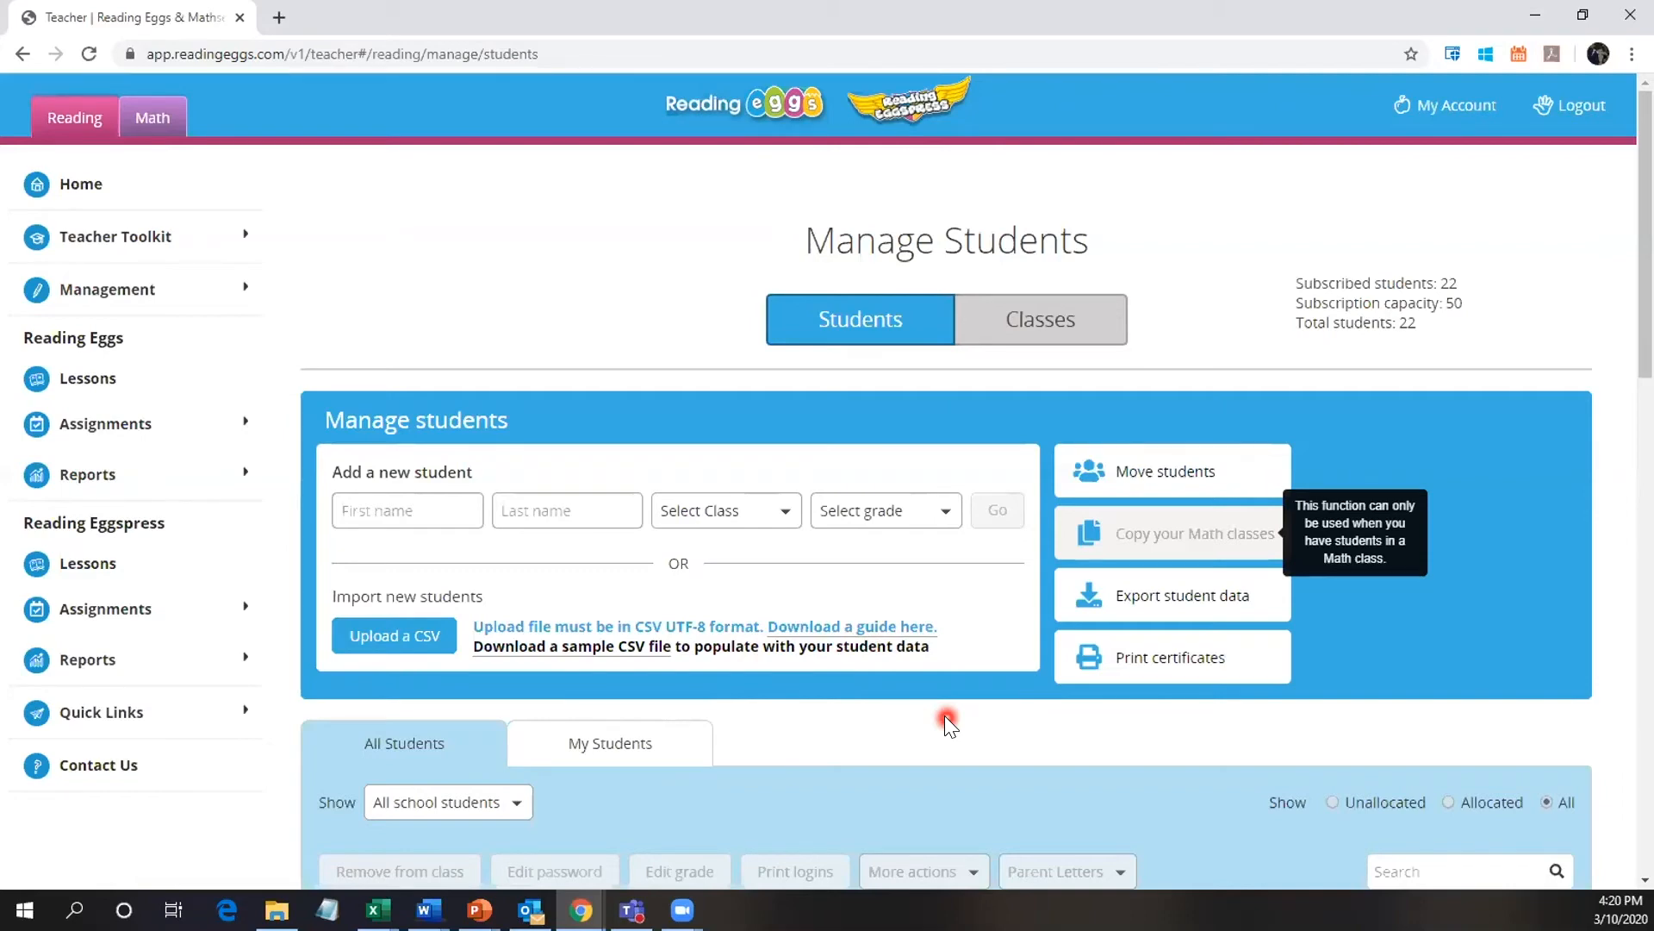
{"action": "mouse_move", "coordinate": [173, 218]}
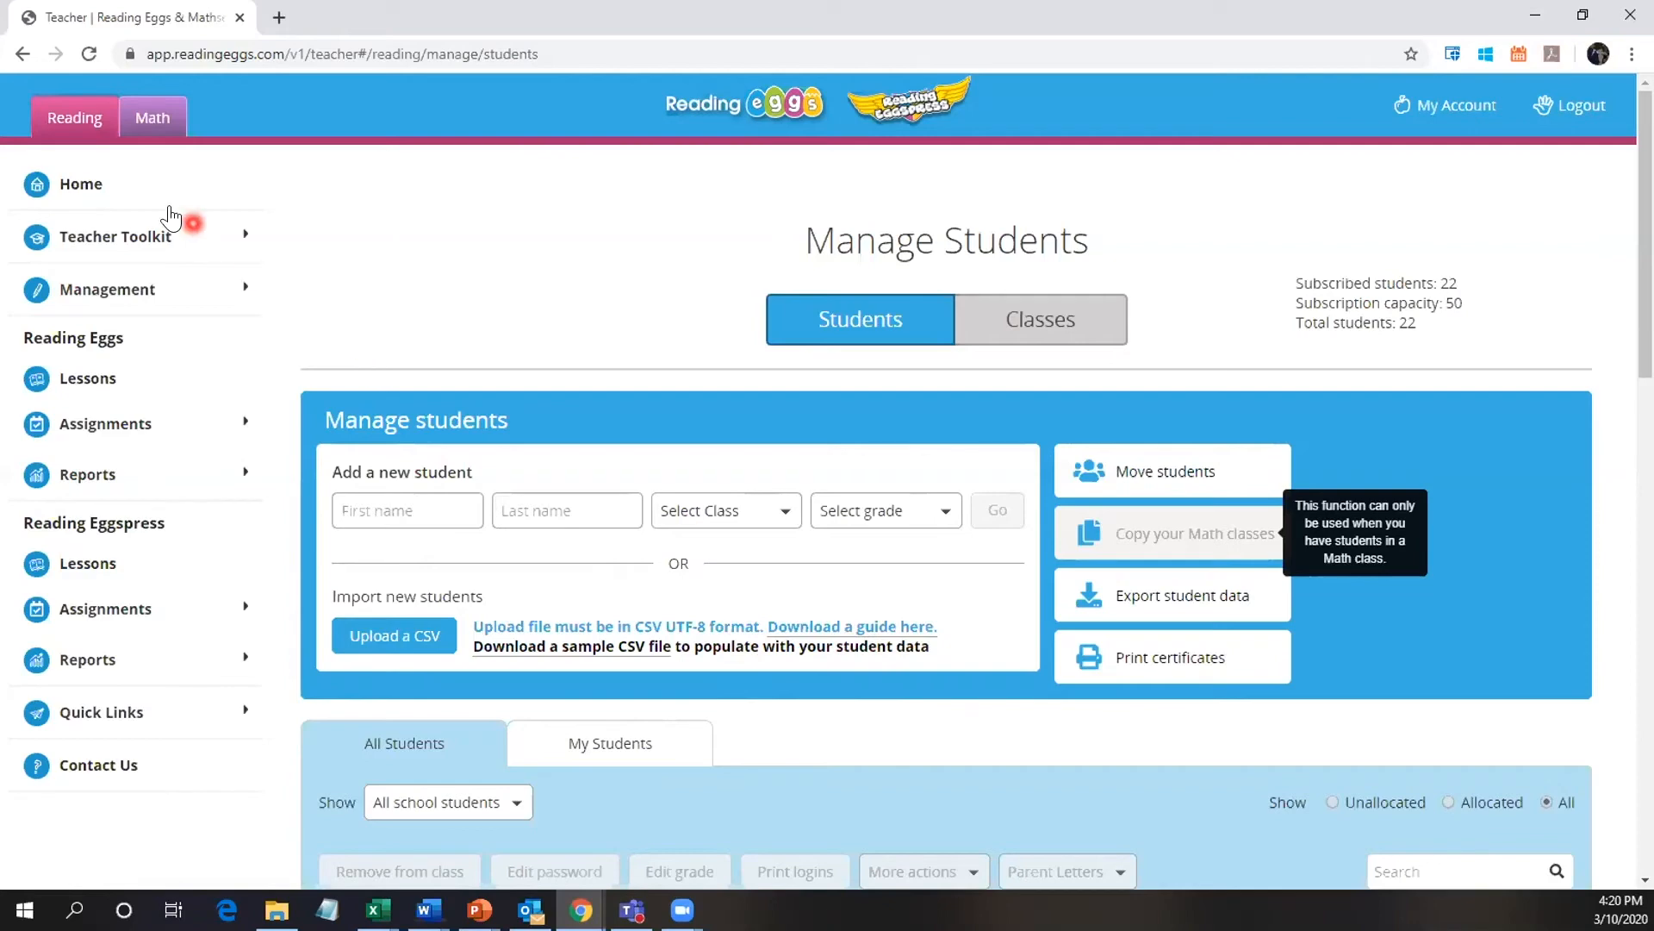
{"action": "mouse_move", "coordinate": [134, 307]}
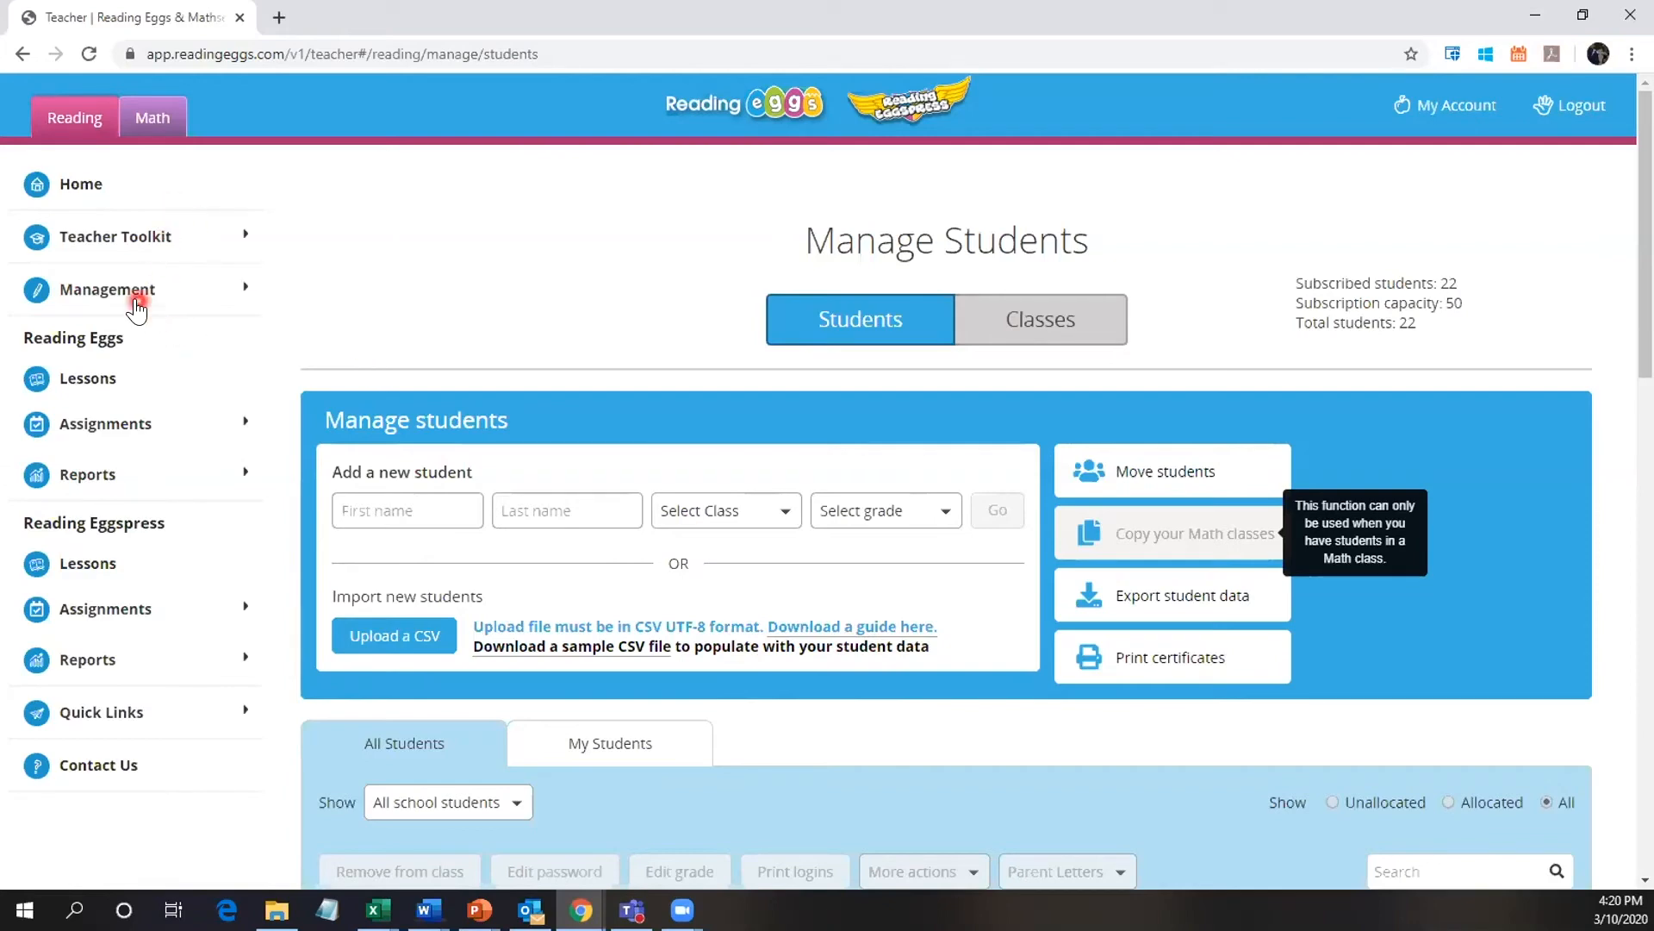
Go to Management > Manage Teachers, then bring the teacher_import_sample spreadsheet forward in Excel.
{"action": "left_click", "coordinate": [107, 289]}
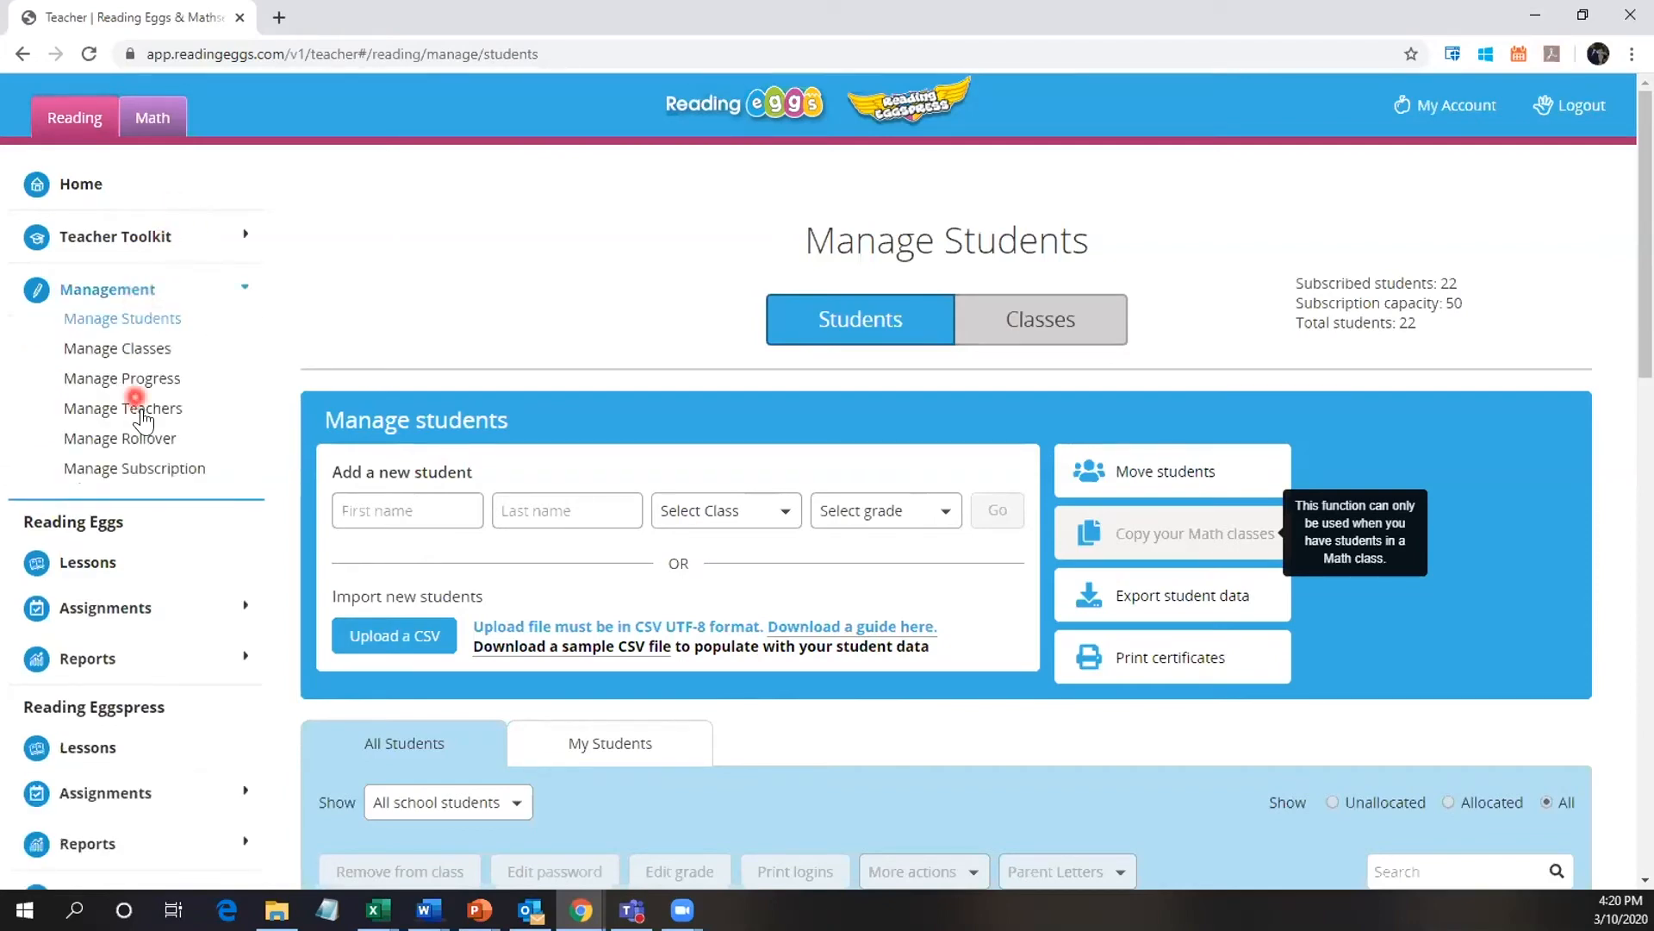
{"action": "left_click", "coordinate": [122, 408]}
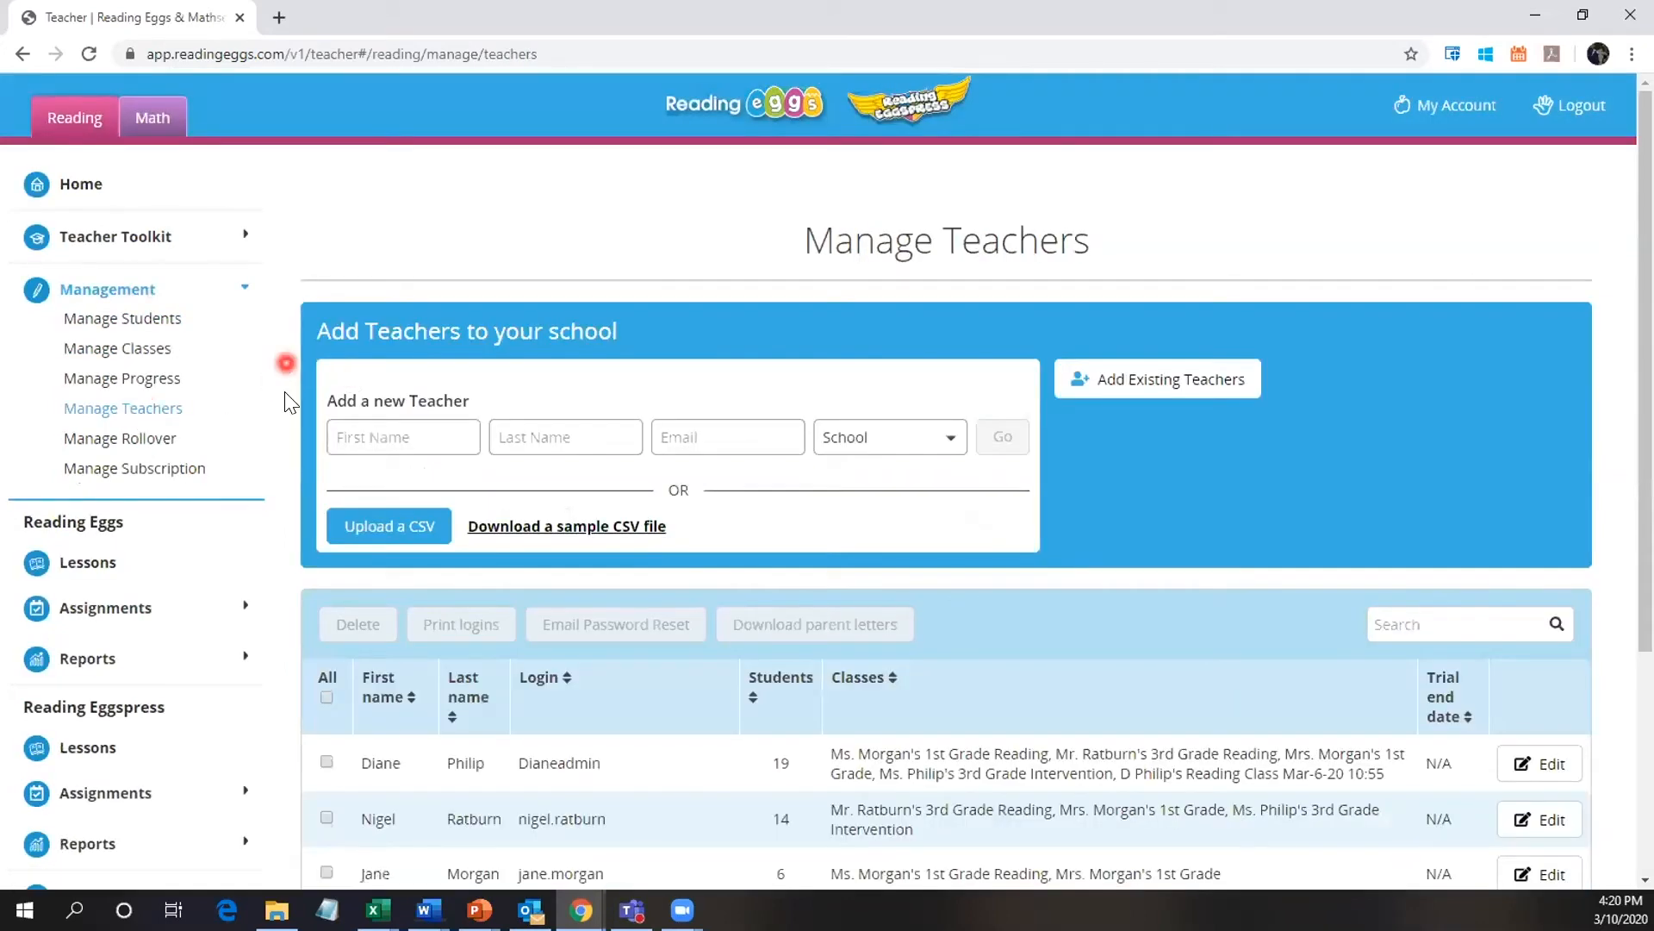
{"action": "mouse_move", "coordinate": [736, 512]}
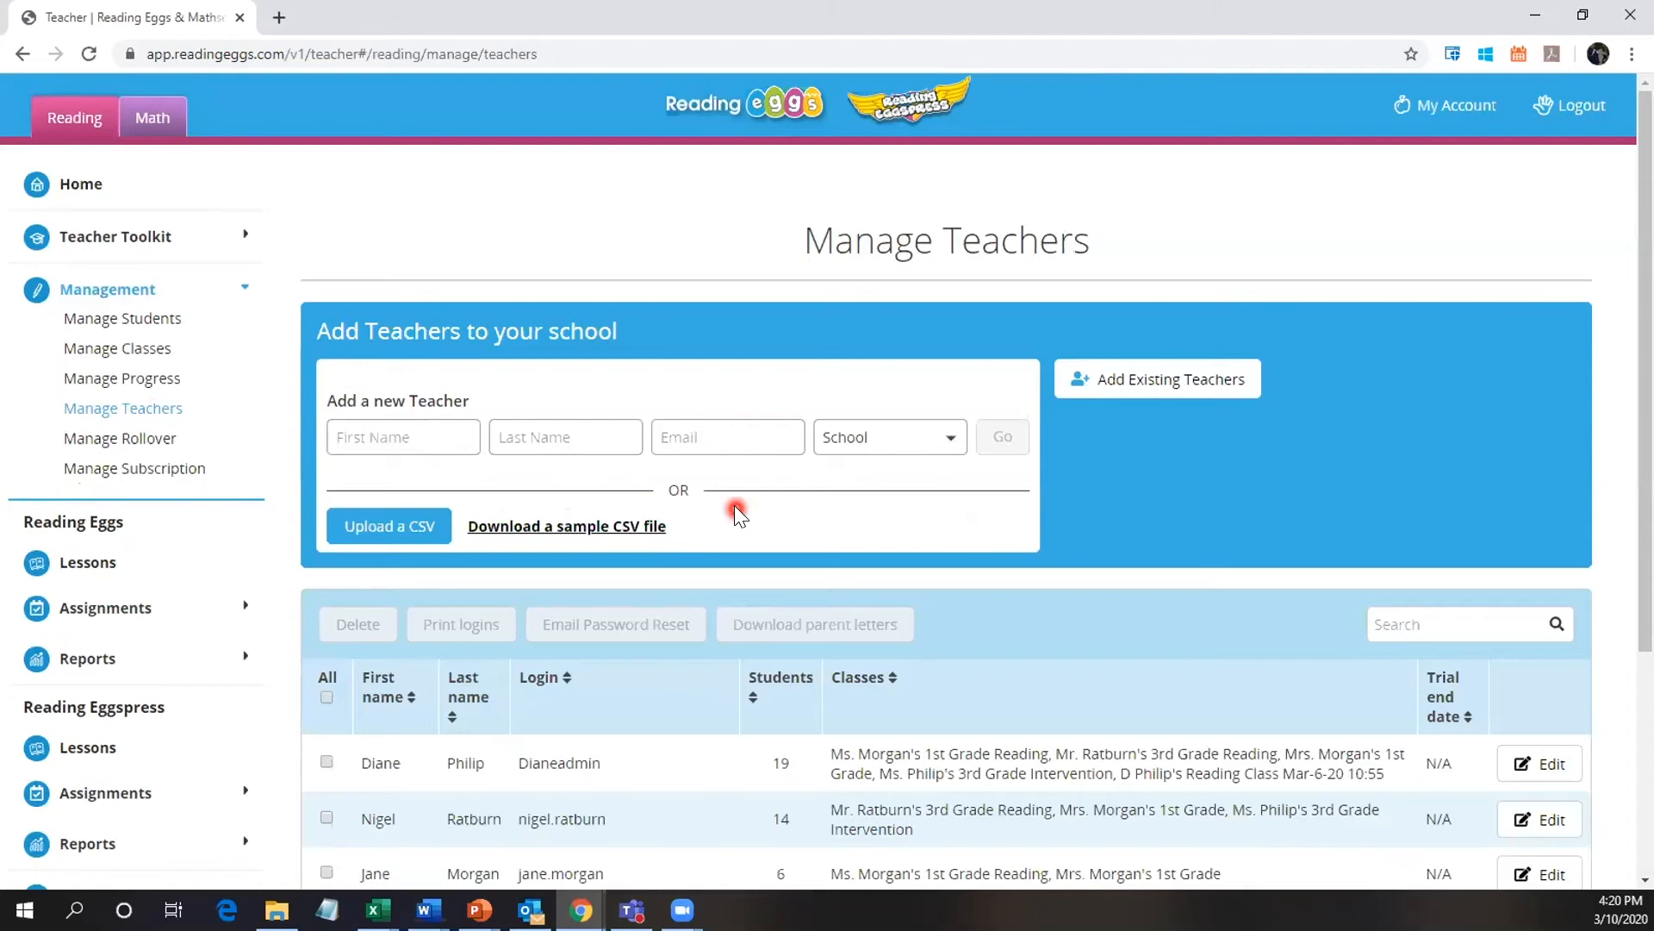
{"action": "mouse_move", "coordinate": [632, 553]}
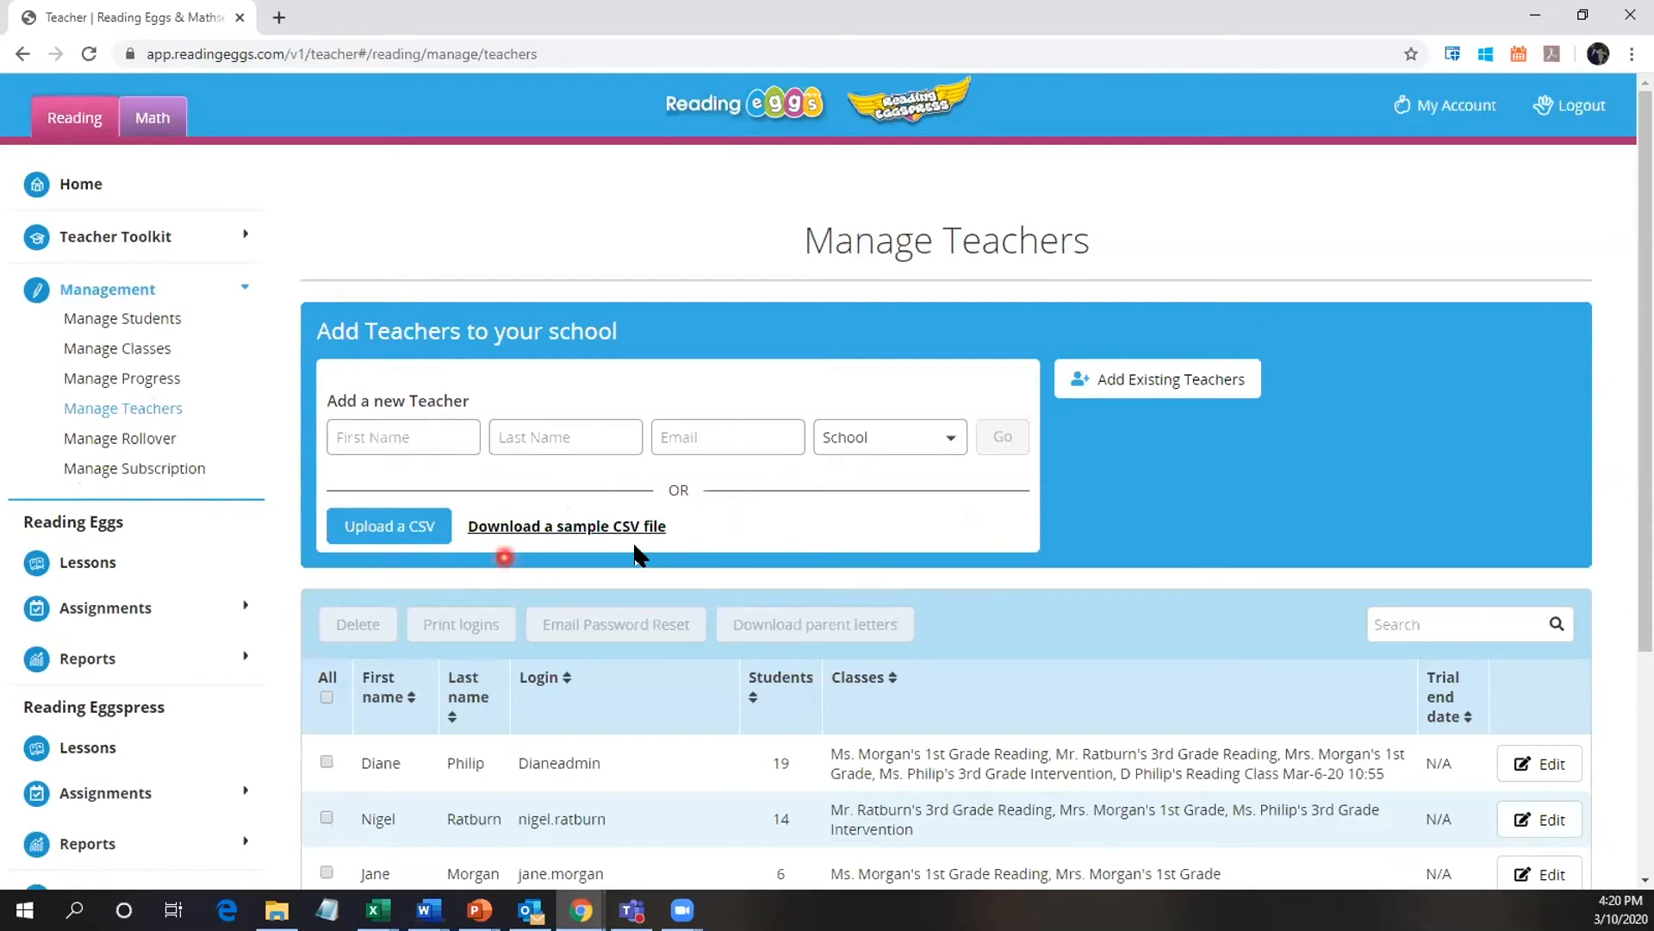
{"action": "mouse_move", "coordinate": [405, 491]}
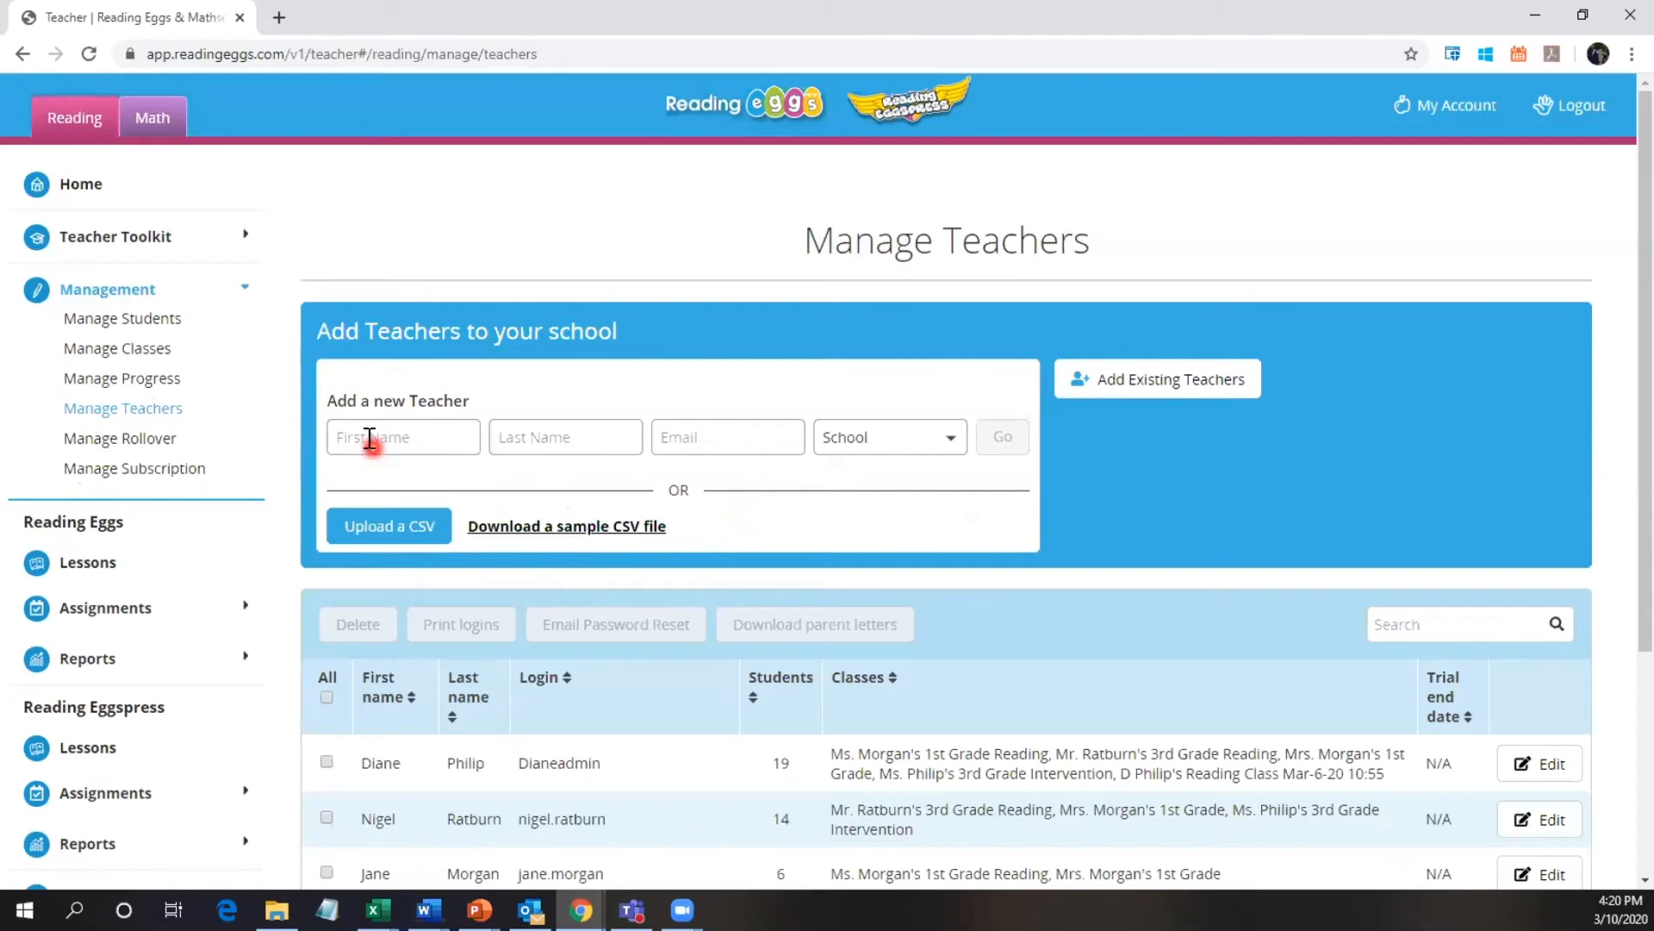
{"action": "mouse_move", "coordinate": [536, 473]}
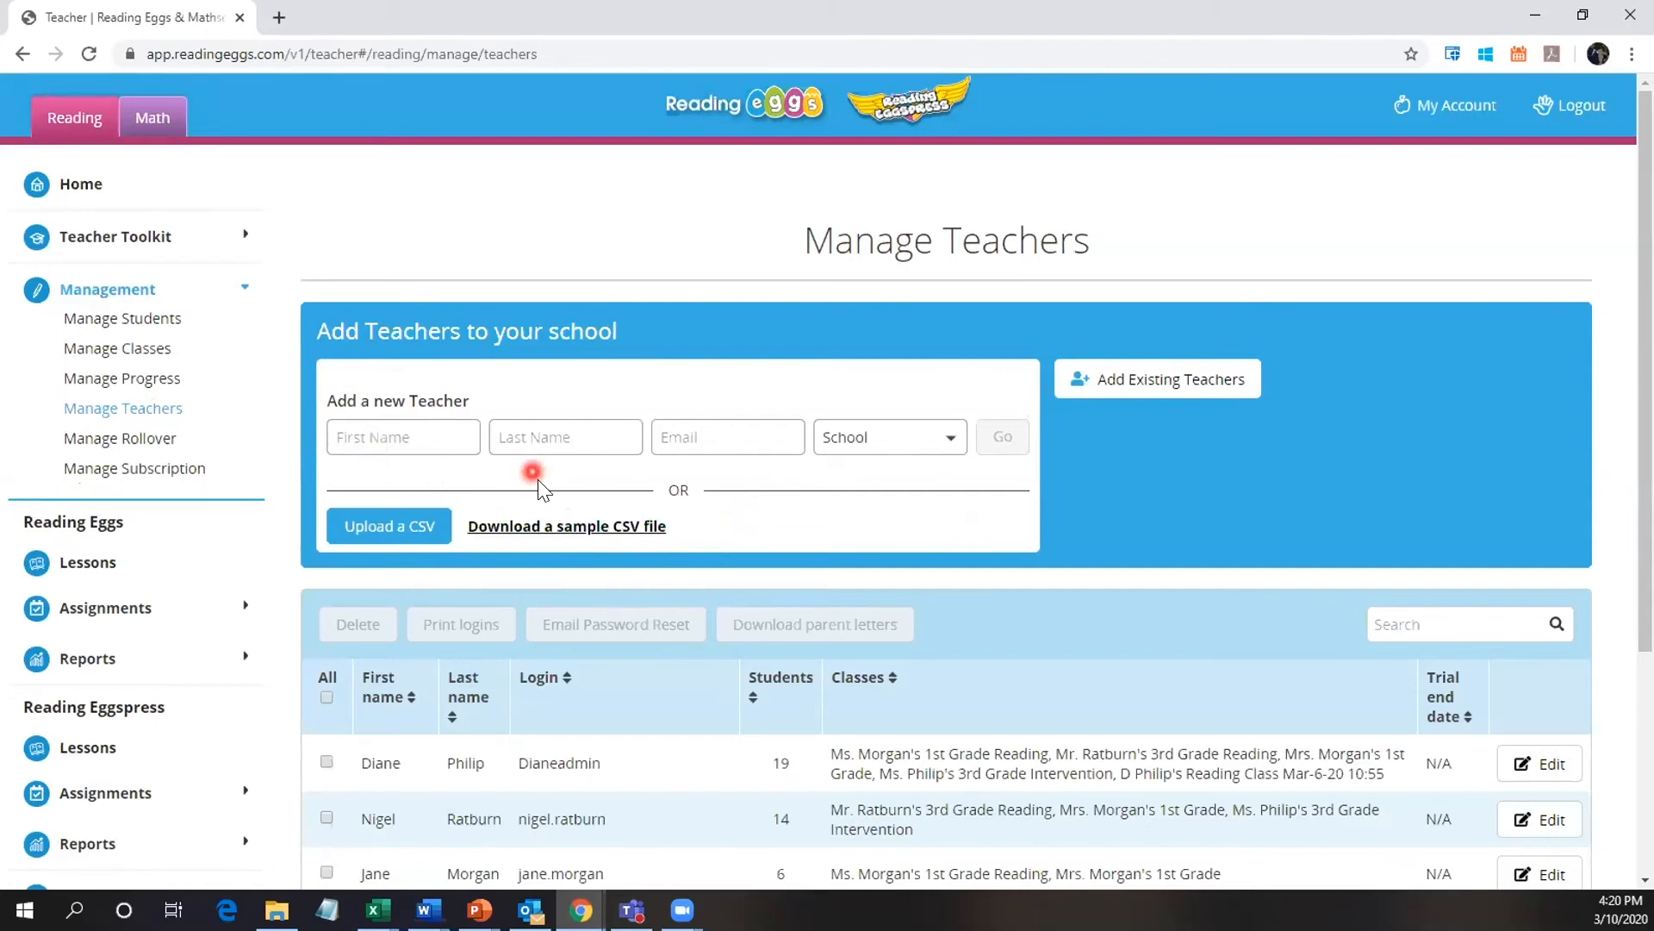
{"action": "mouse_move", "coordinate": [859, 502]}
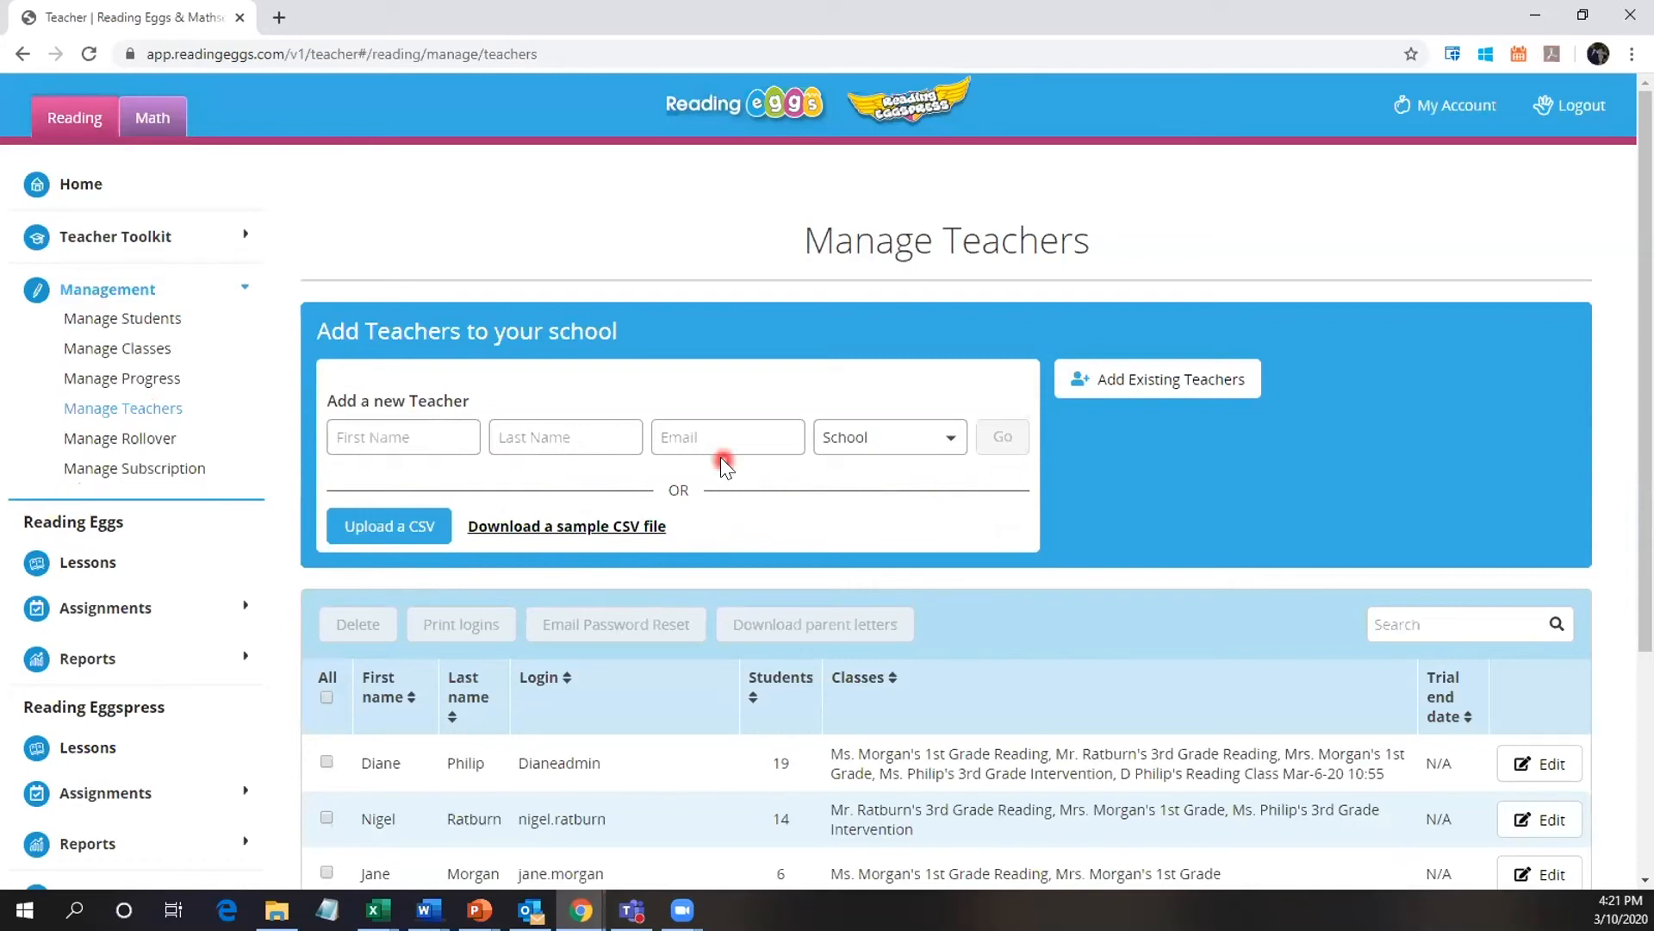
{"action": "mouse_move", "coordinate": [600, 529]}
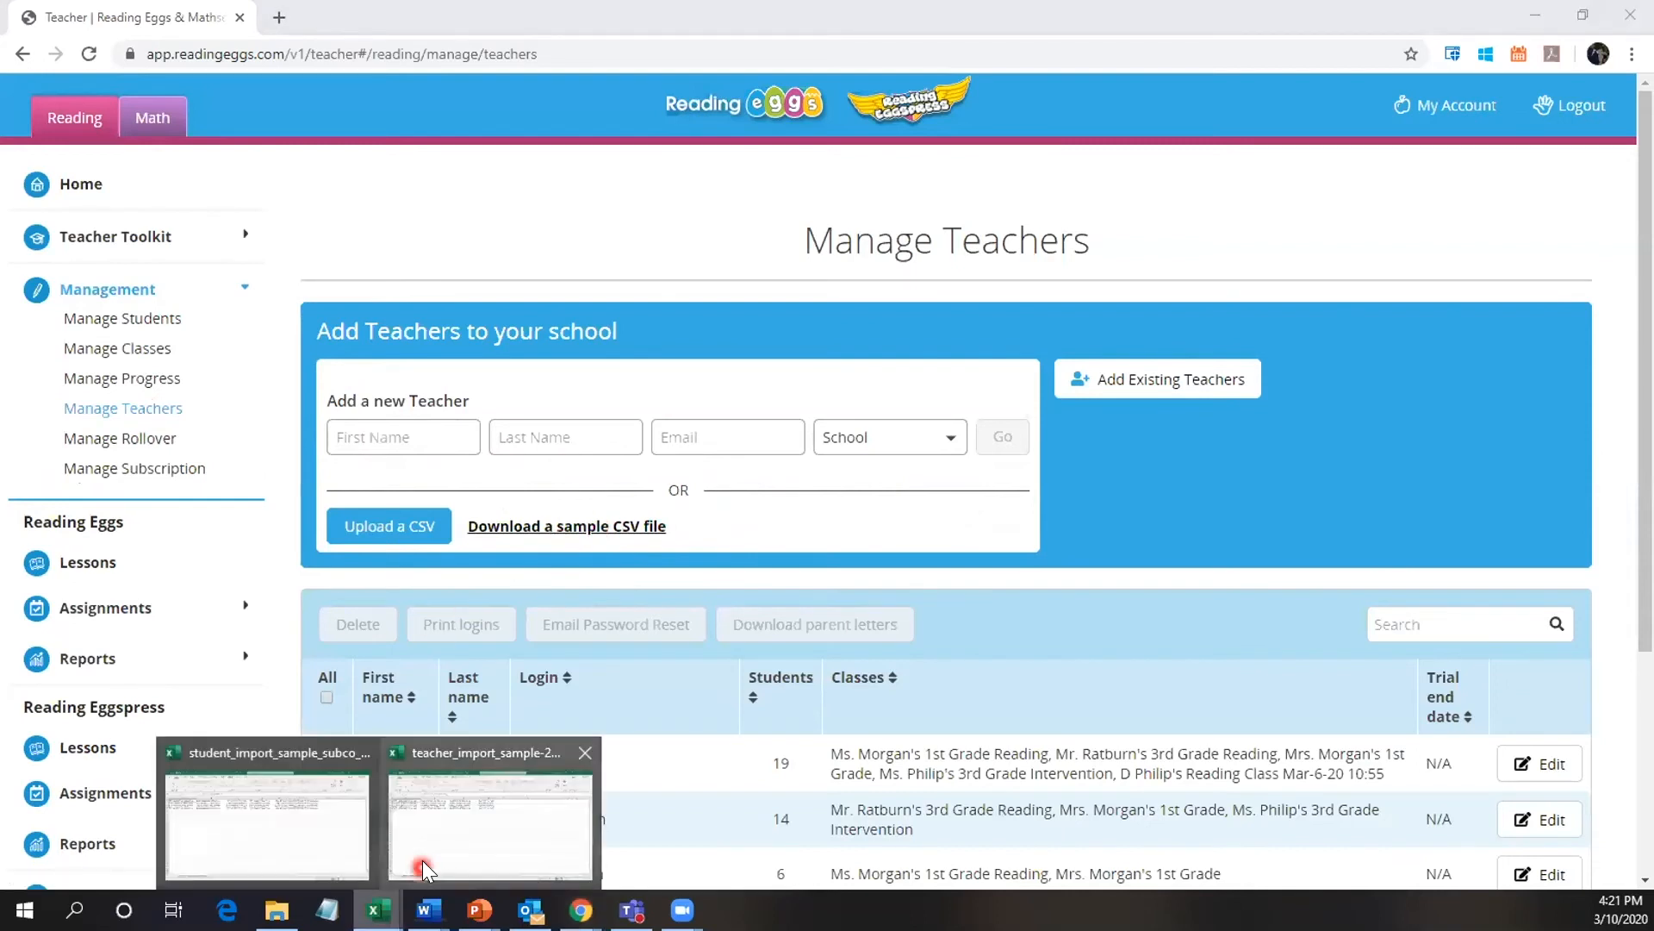
{"action": "left_click", "coordinate": [488, 823]}
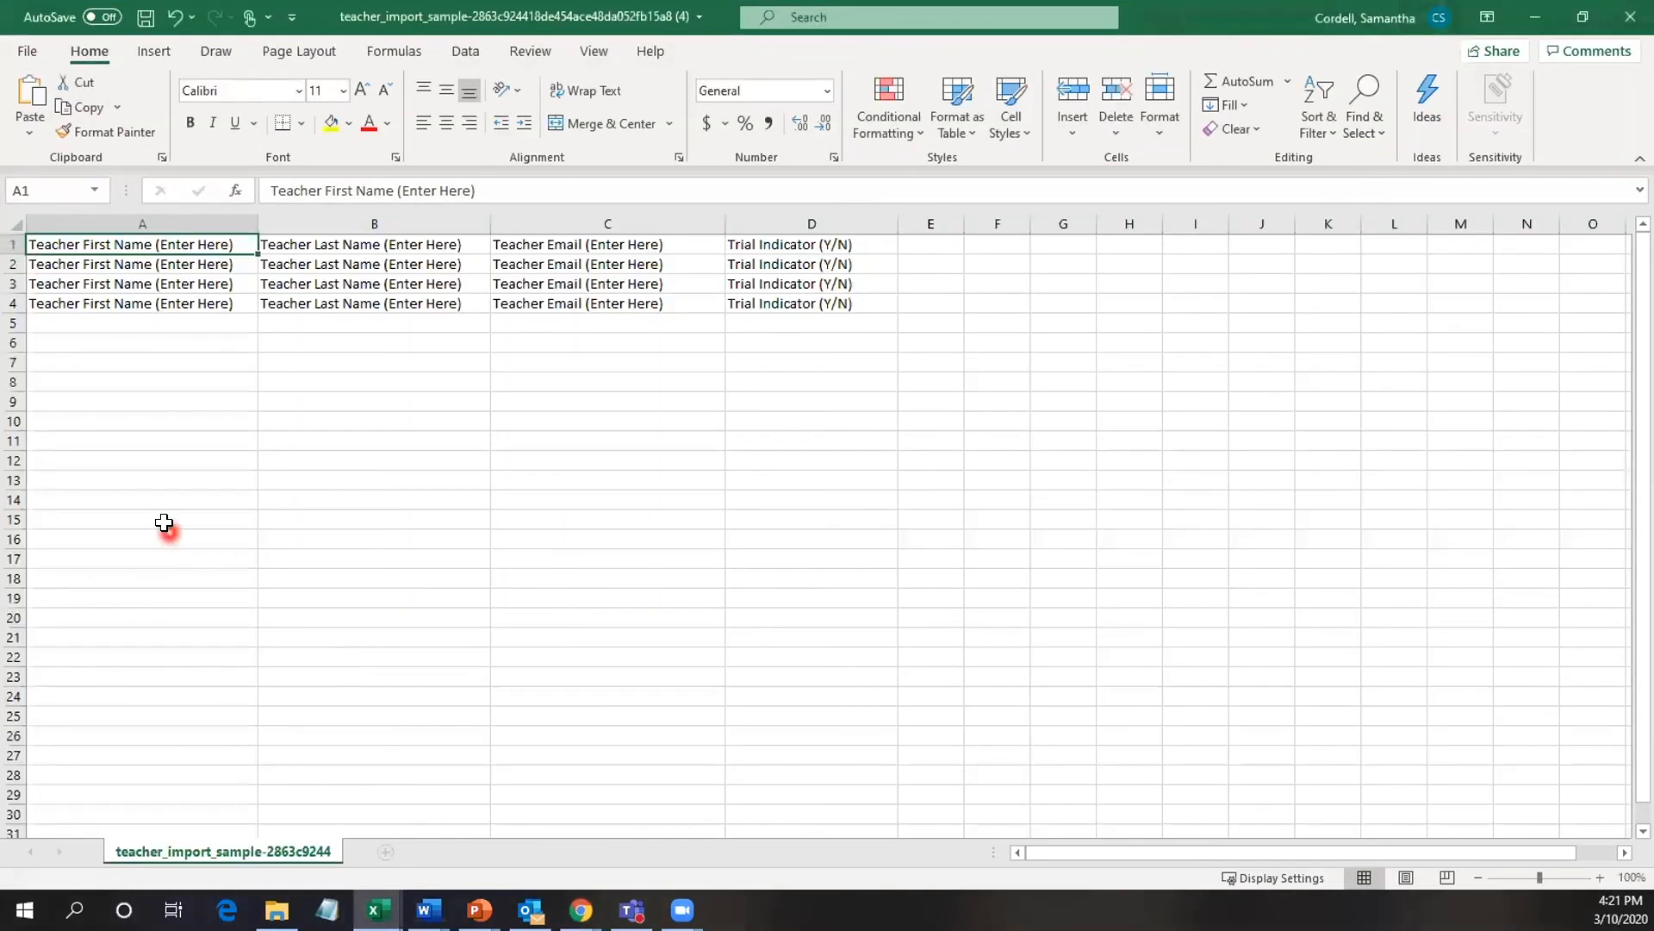
{"action": "mouse_move", "coordinate": [262, 488]}
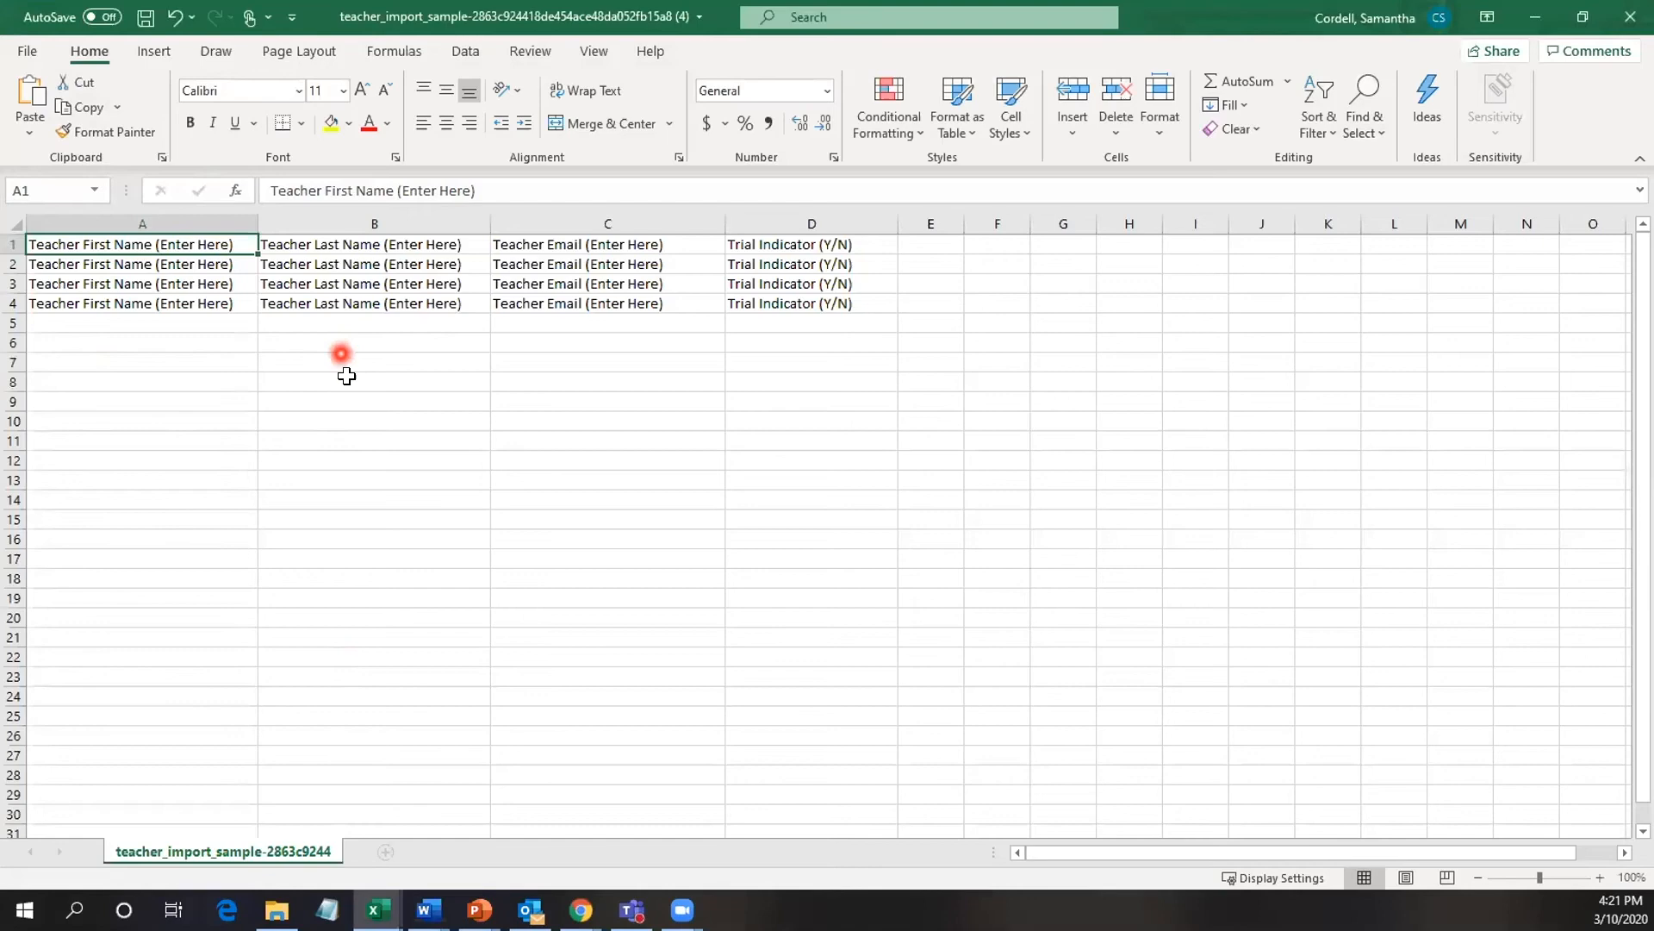
{"action": "mouse_move", "coordinate": [757, 410]}
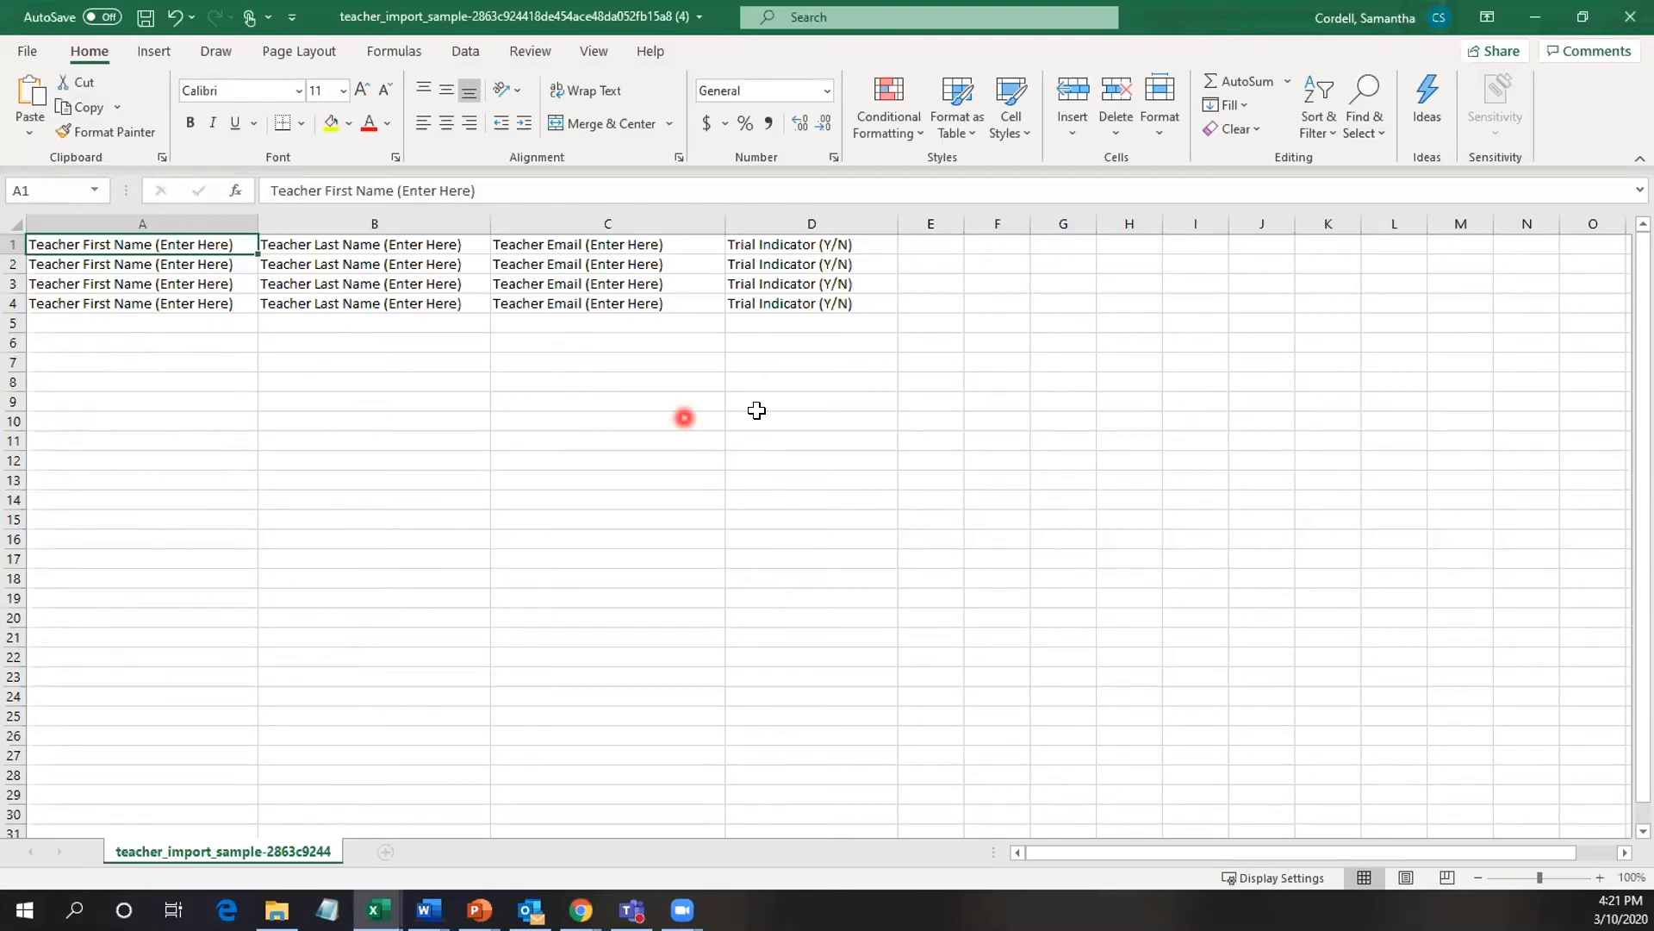
{"action": "mouse_move", "coordinate": [769, 344]}
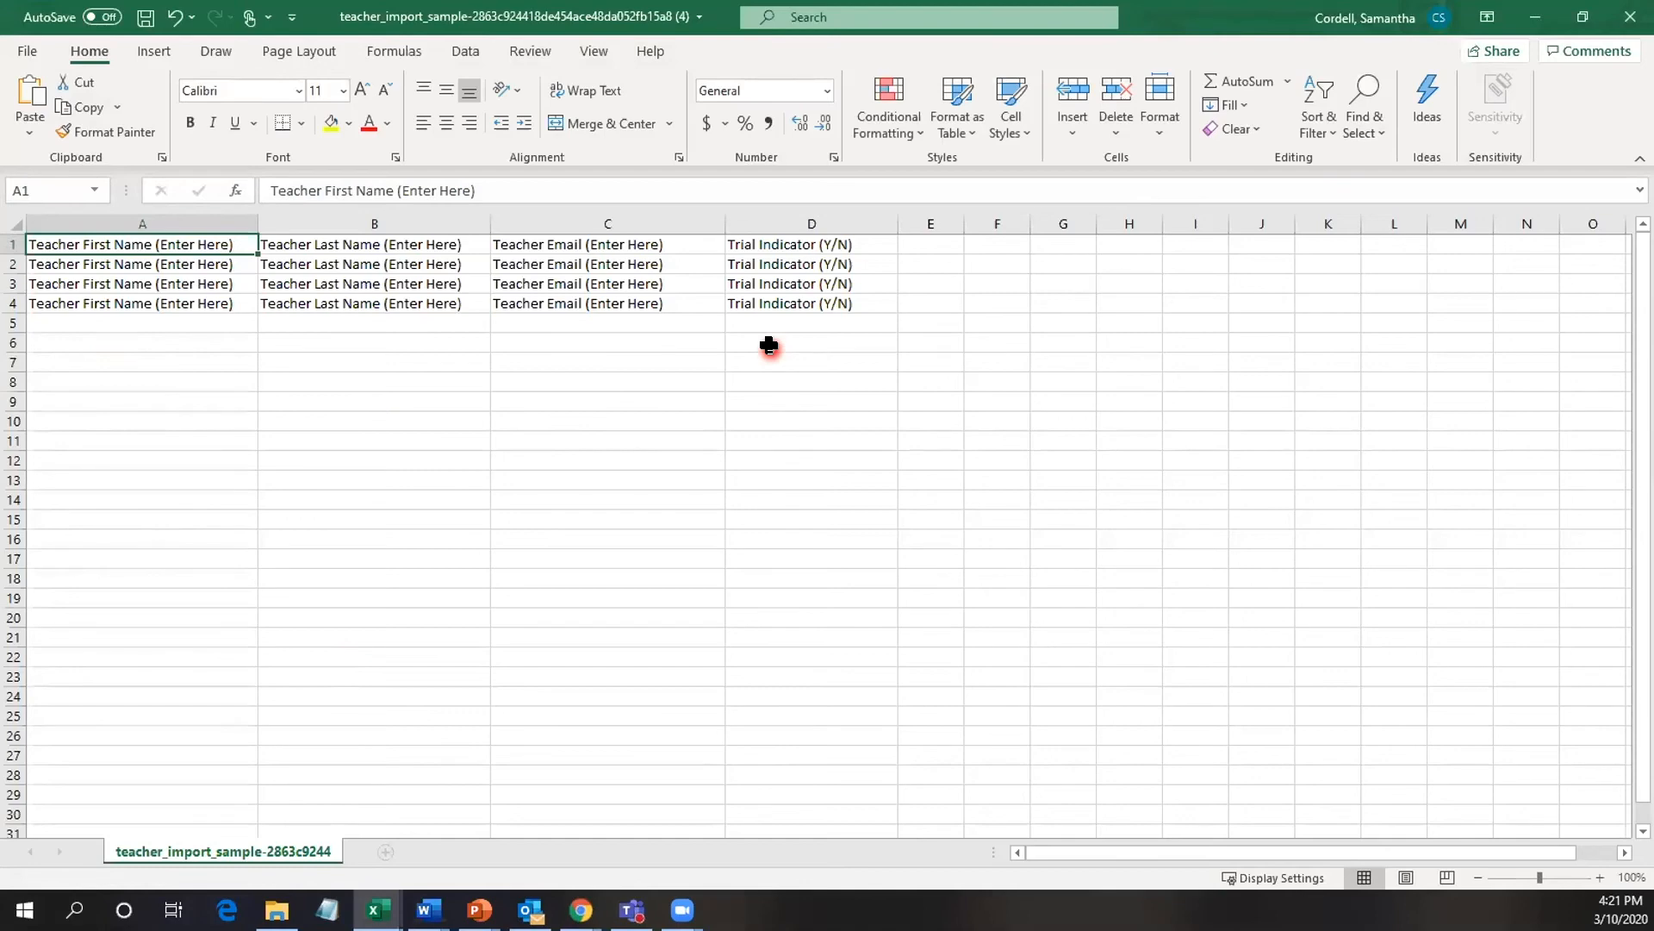
{"action": "mouse_move", "coordinate": [1391, 417]}
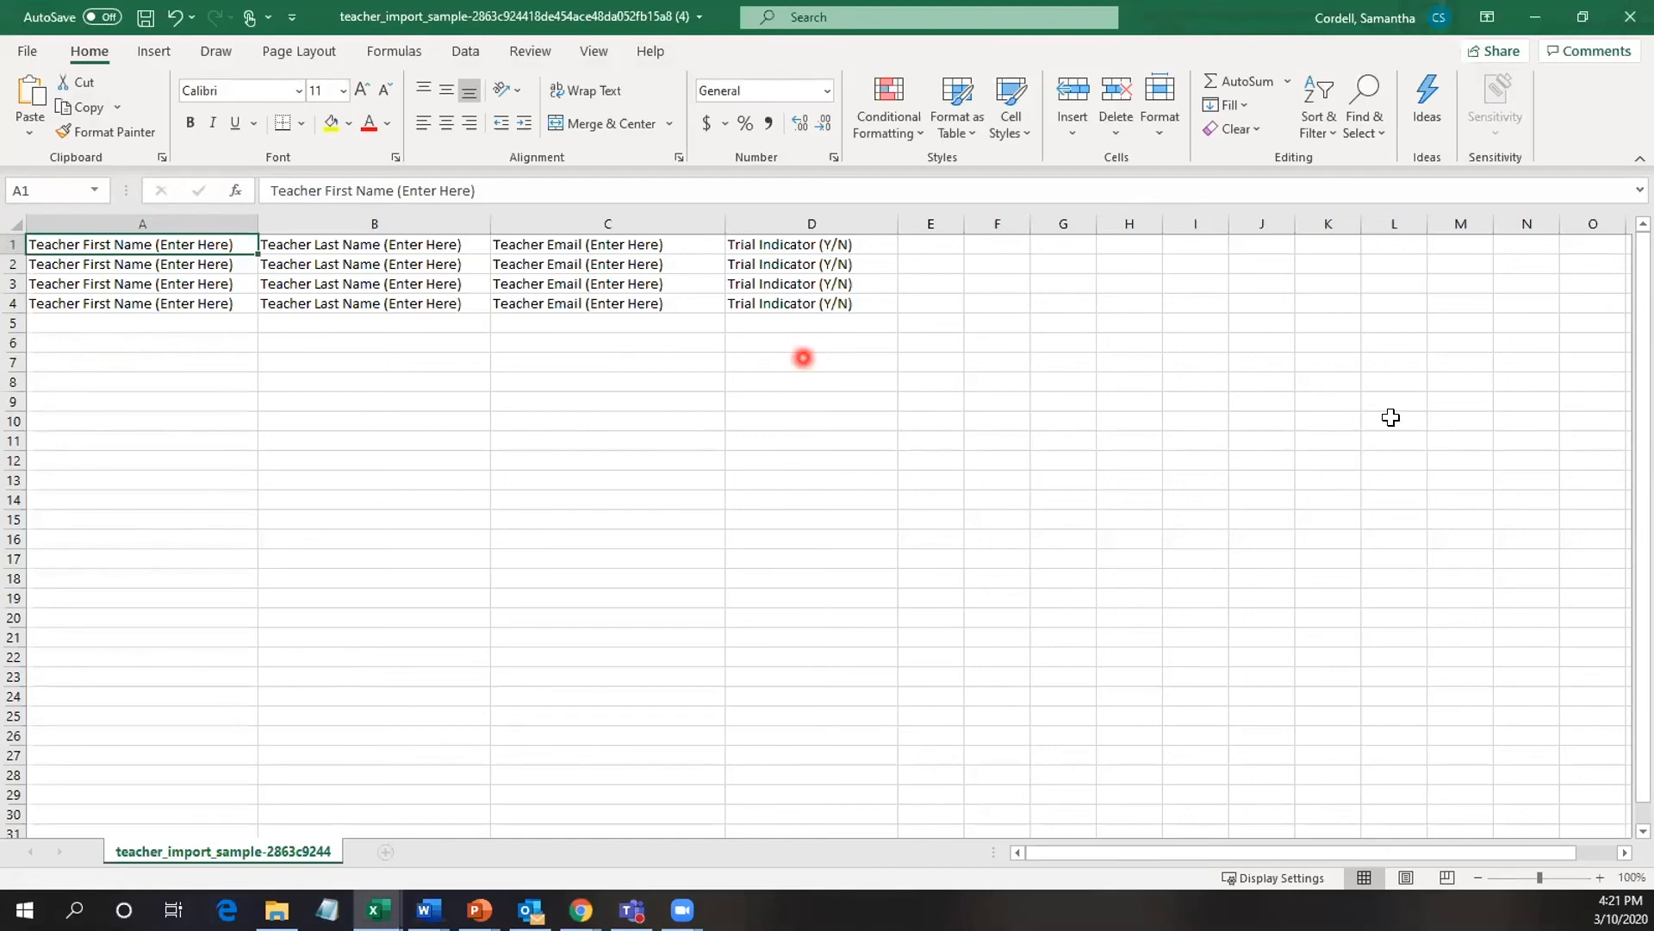
Minimize the teacher spreadsheet and navigate from Manage Teachers back to Manage Students.
{"action": "left_click", "coordinate": [579, 910]}
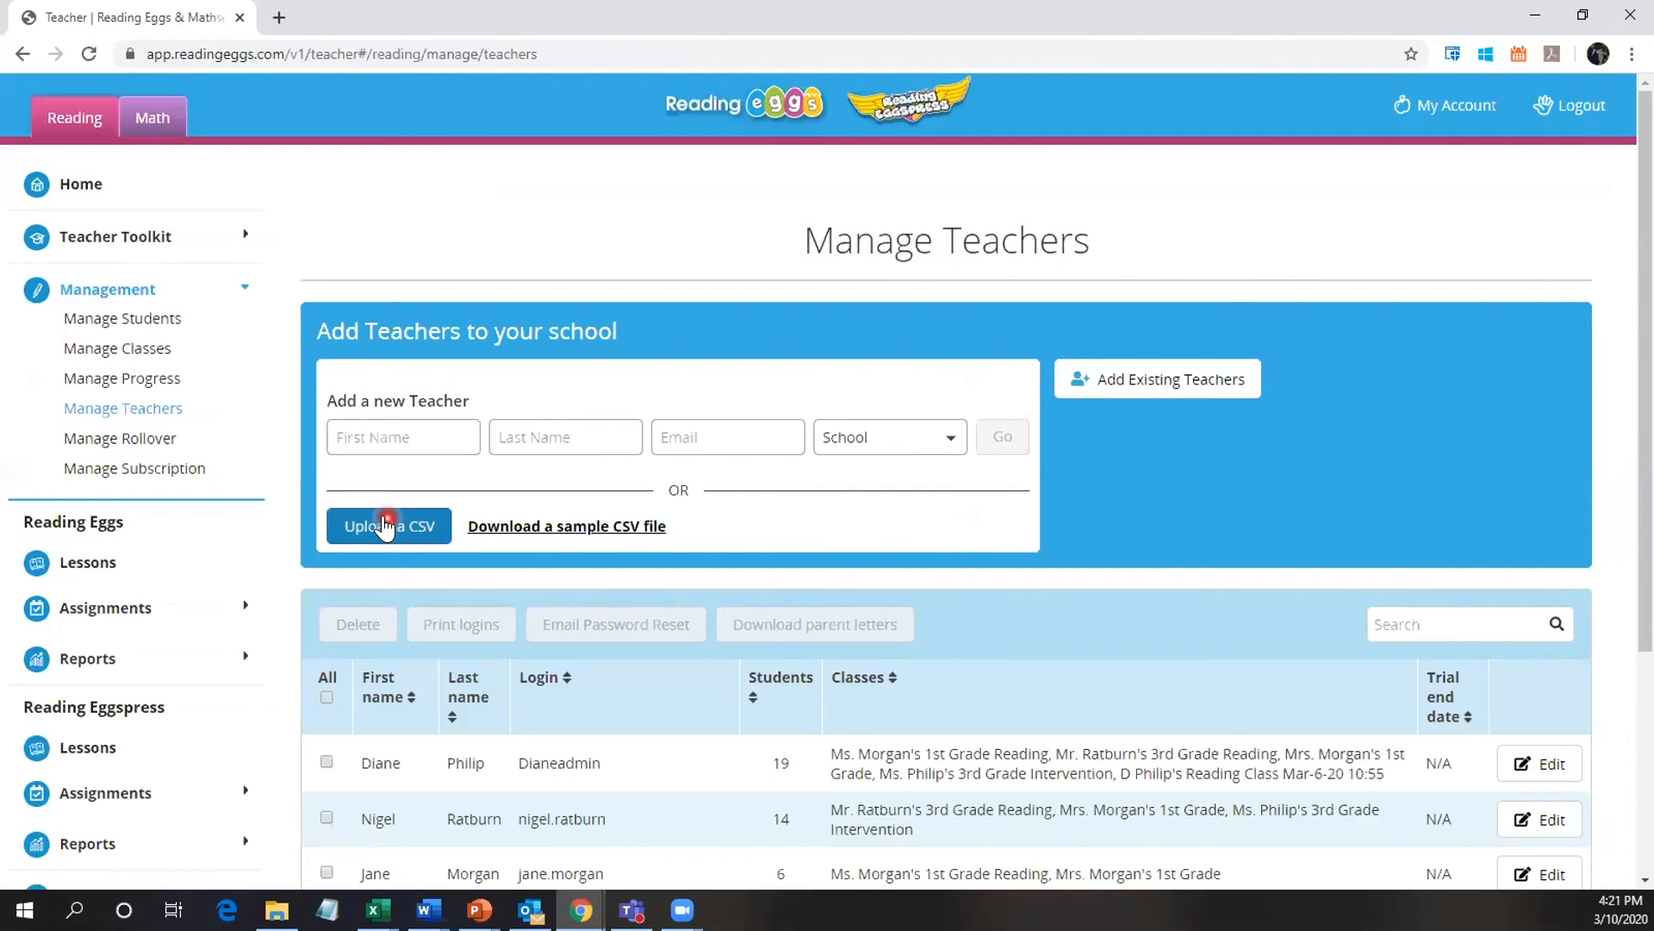
{"action": "left_click", "coordinate": [120, 317]}
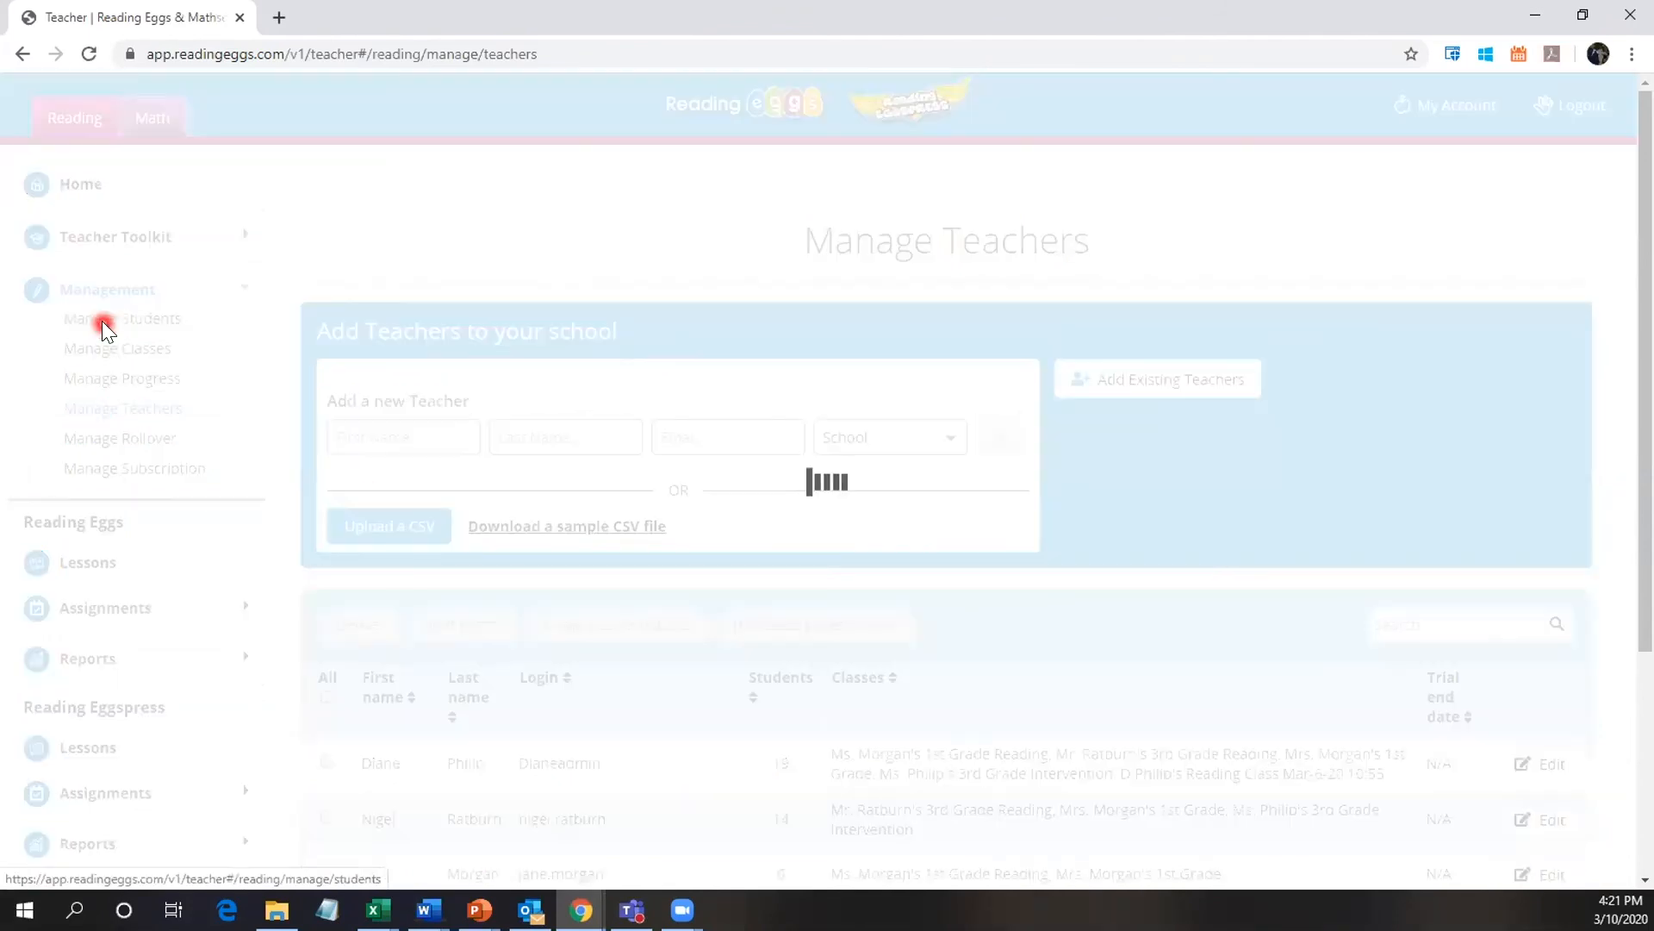
Let Manage Students reload, showing the add-student form and Download a sample CSV link.
{"action": "left_click", "coordinate": [120, 317]}
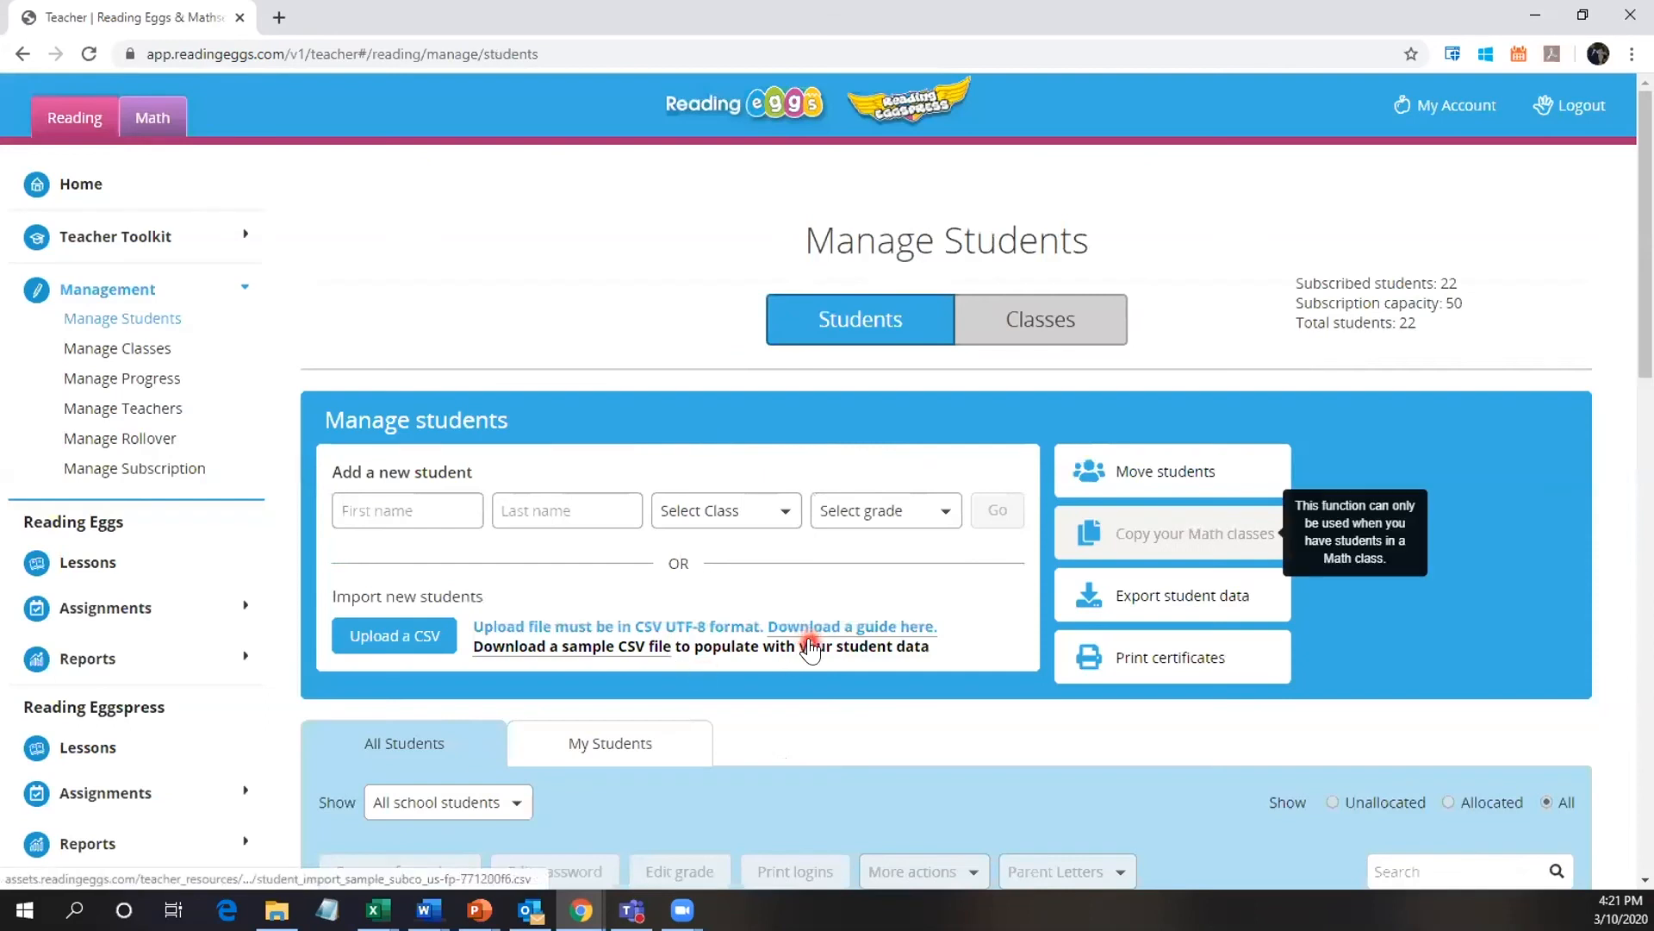
{"action": "mouse_move", "coordinate": [884, 672]}
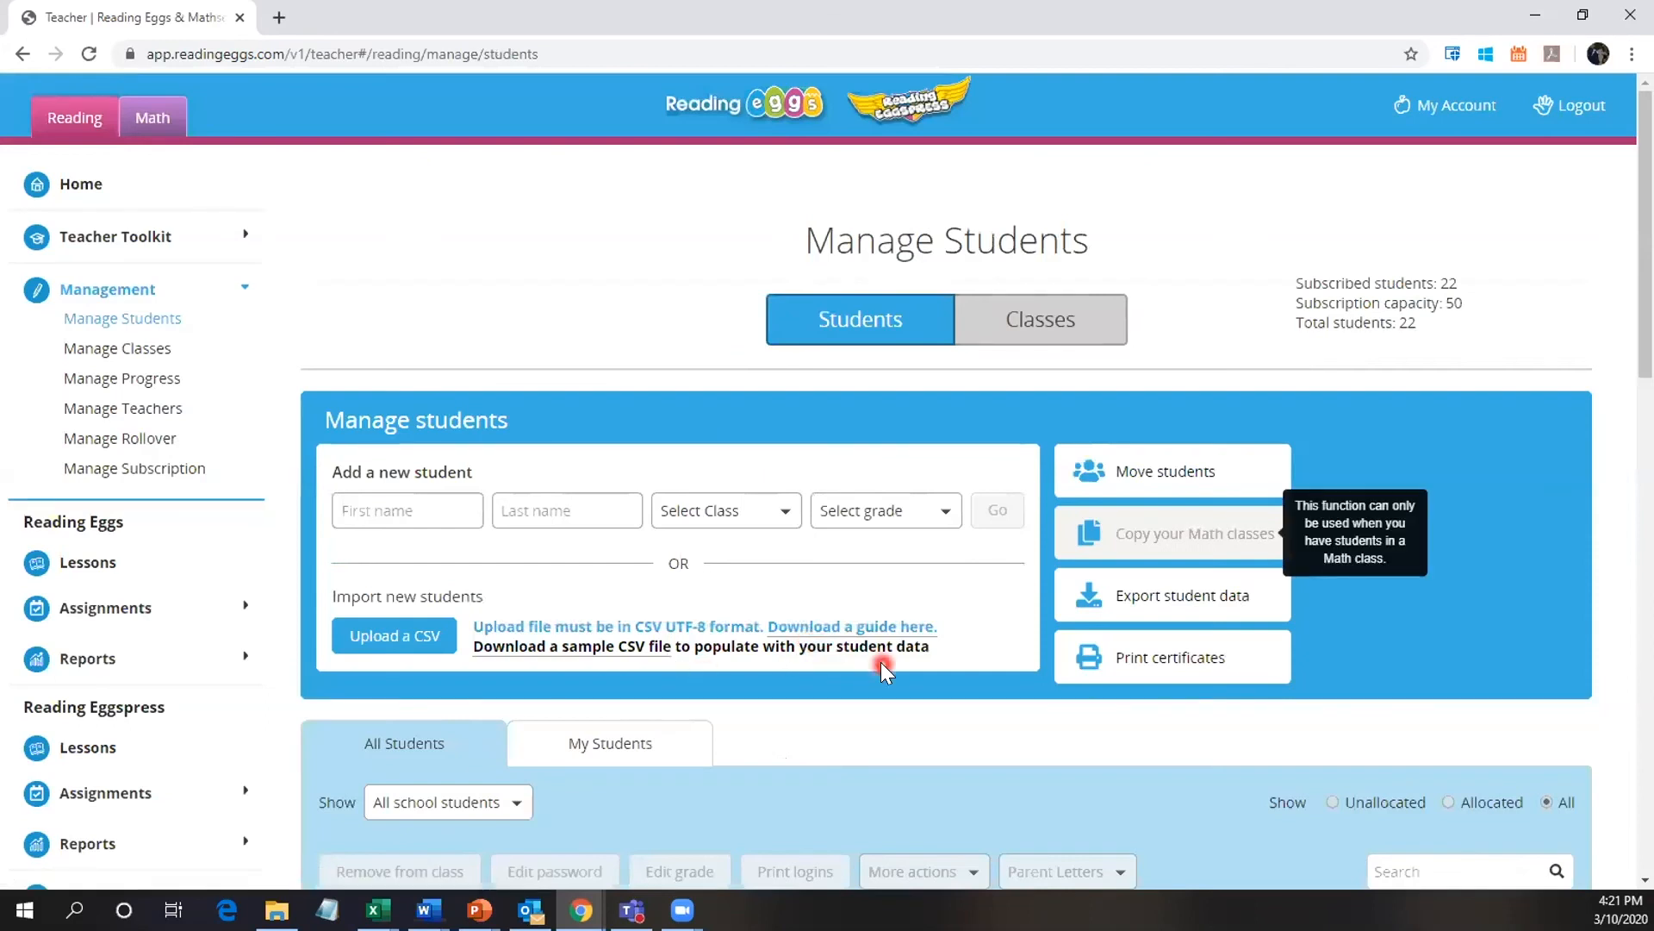